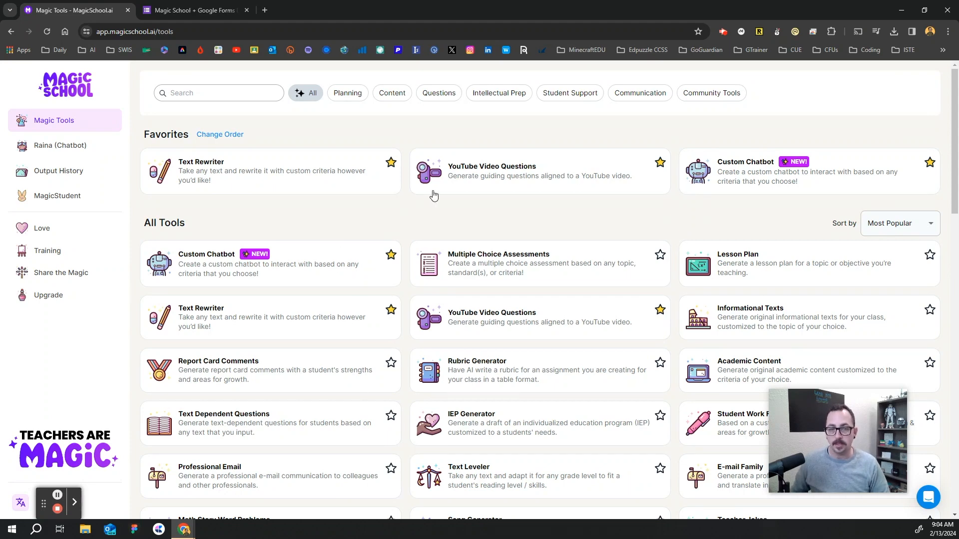
Scroll to Favorites and open the YouTube Video Questions tool
scroll(down, 3)
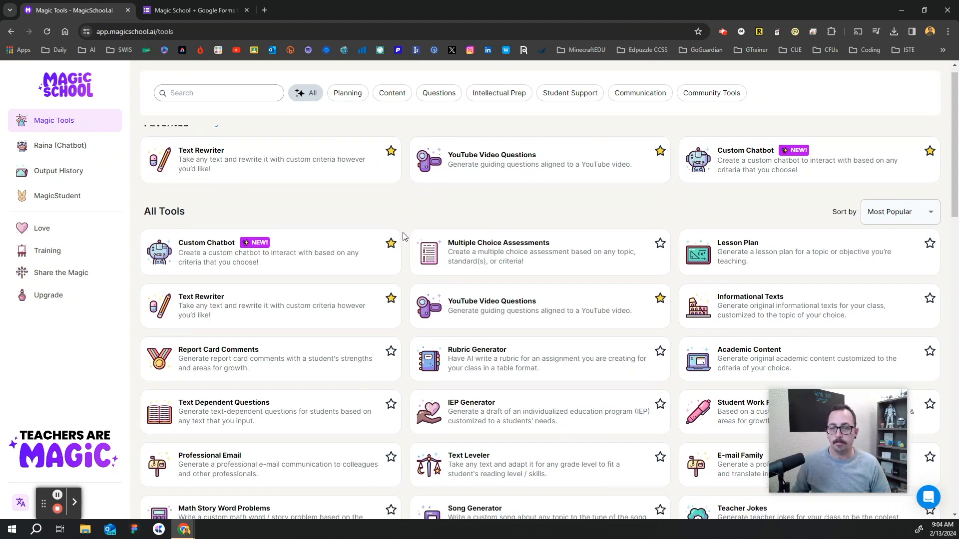
scroll(down, 3)
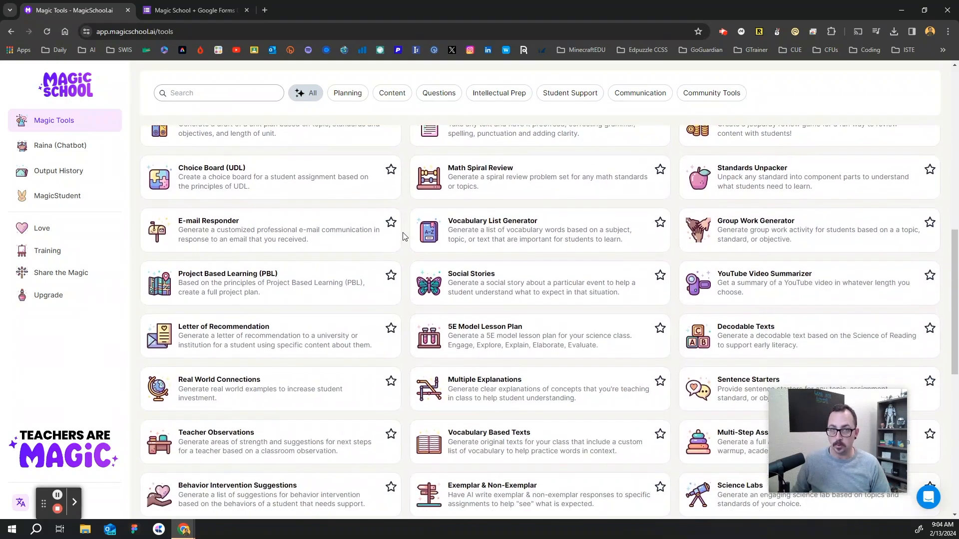
scroll(down, 3)
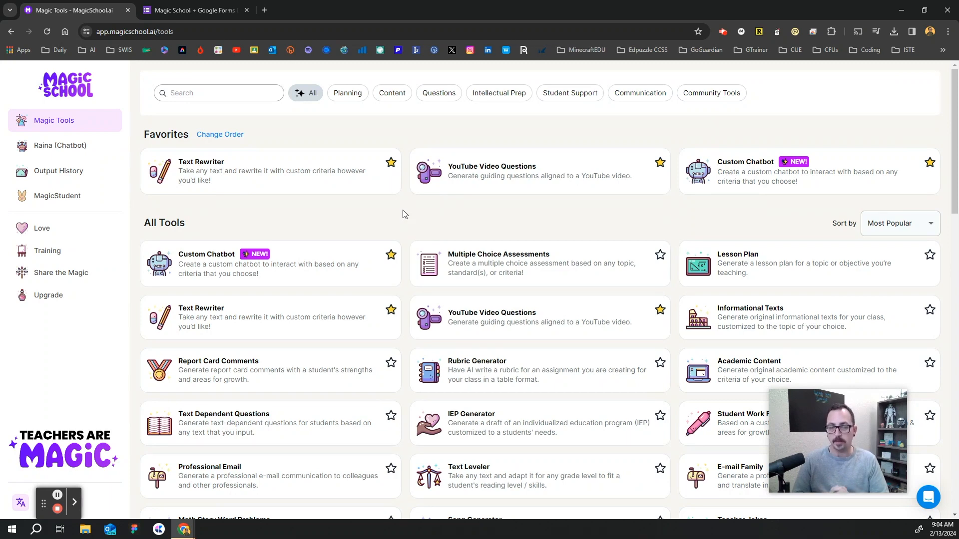
mouse_move(460, 220)
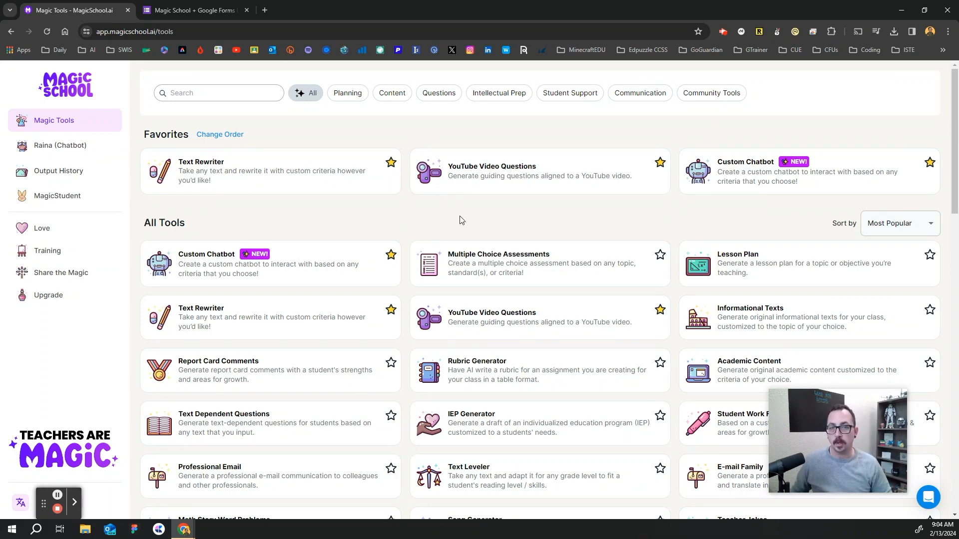
mouse_move(518, 178)
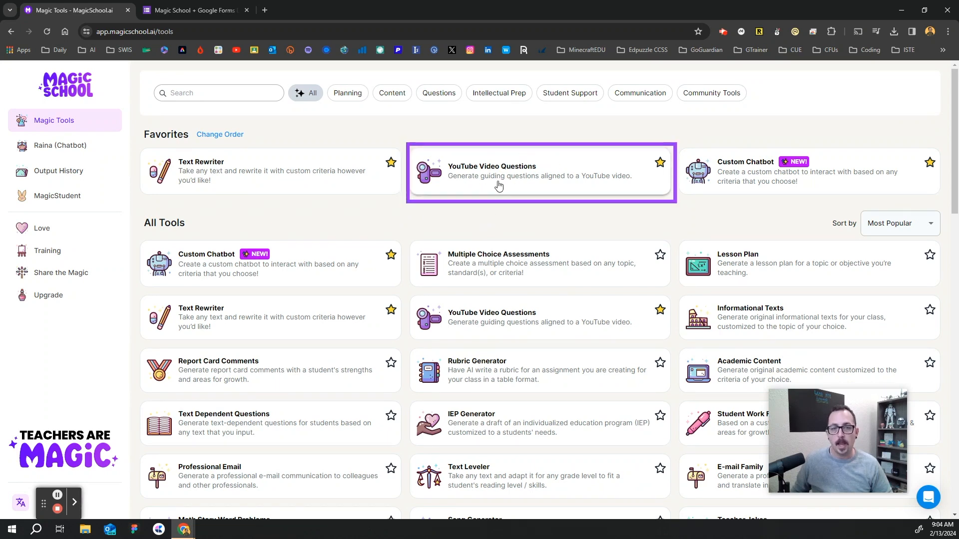
click(499, 174)
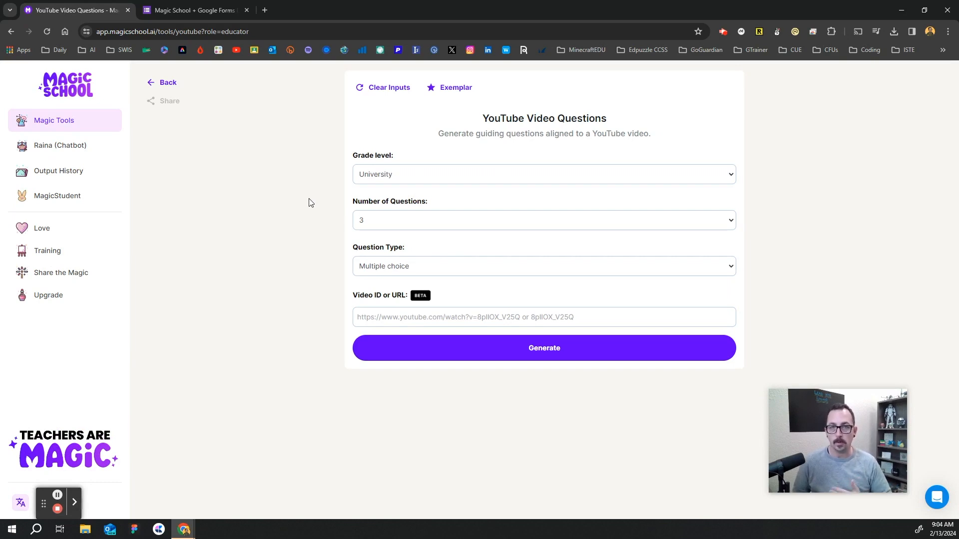
mouse_move(308, 70)
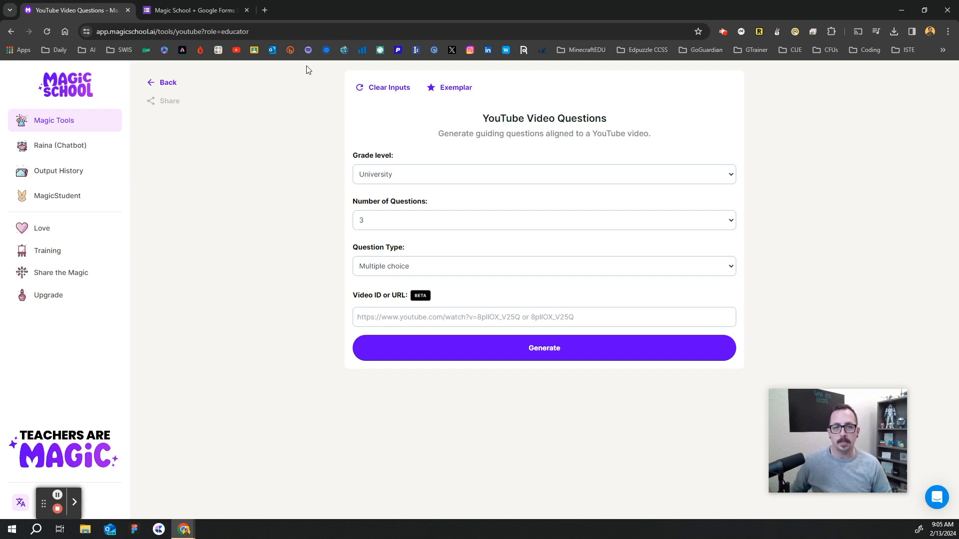
mouse_move(326, 160)
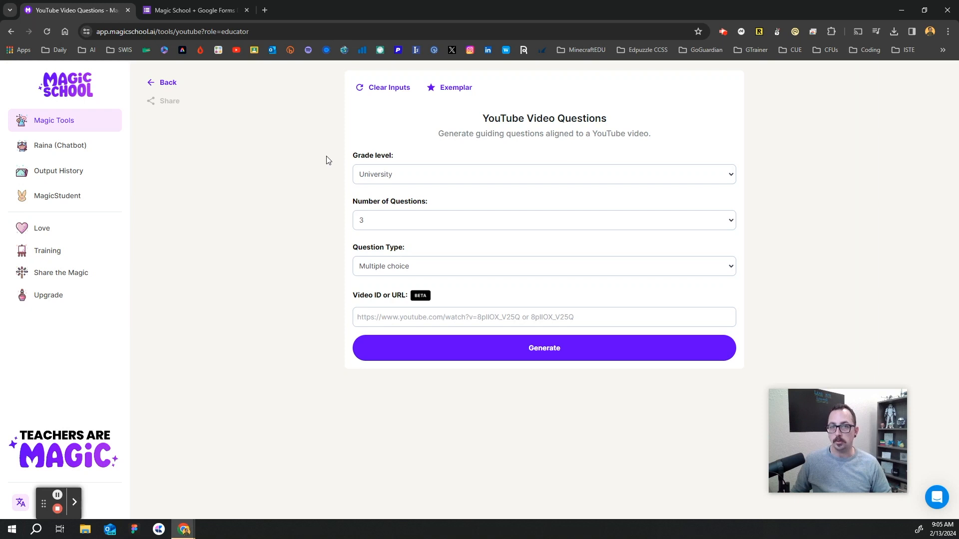
mouse_move(263, 82)
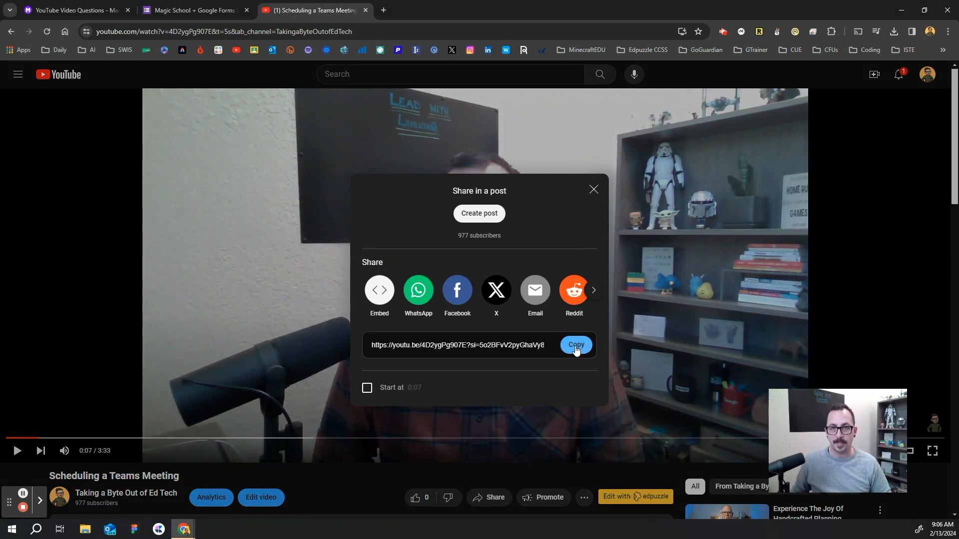
Copy the youtu.be share link for the 'Scheduling a Teams Meeting' video
click(575, 344)
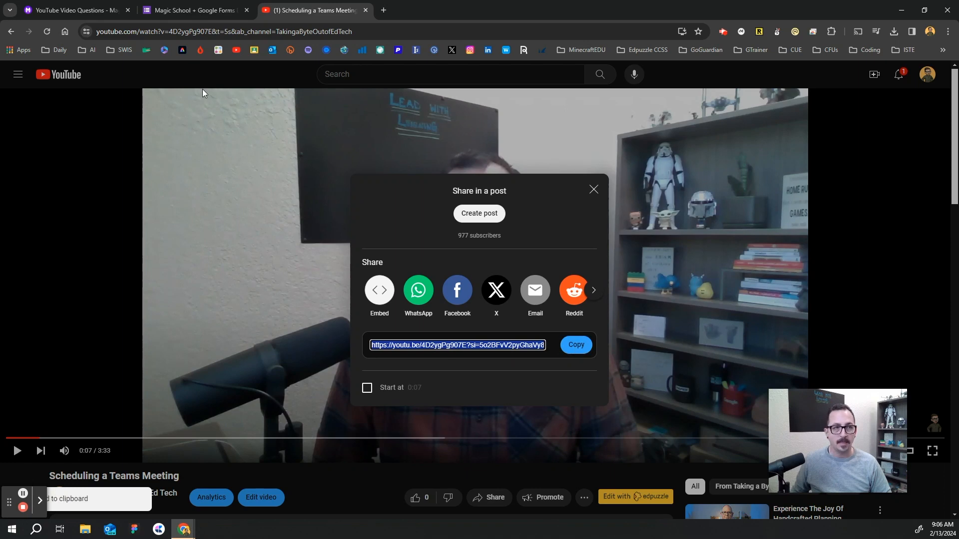
Back in MagicSchool, keep grade University and set Number of Questions to 5
click(70, 10)
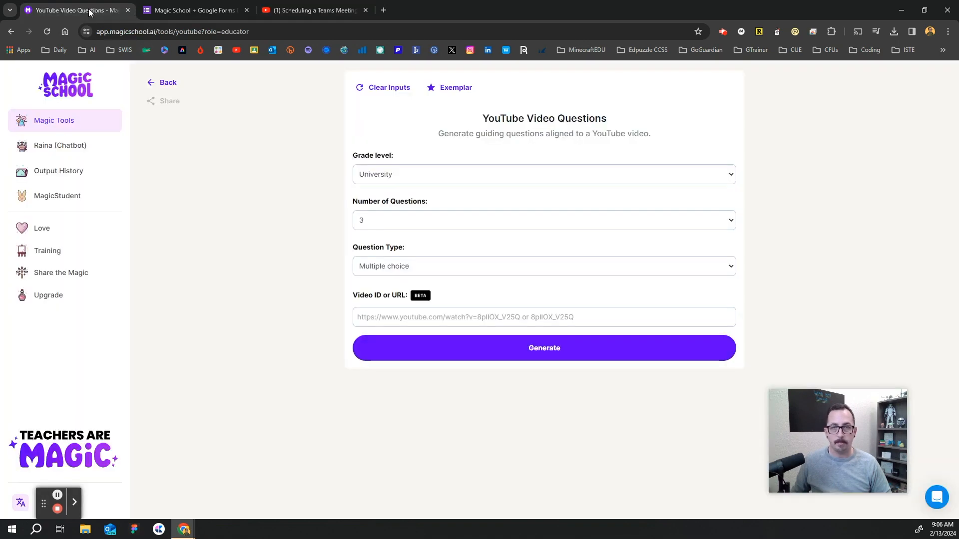
mouse_move(437, 180)
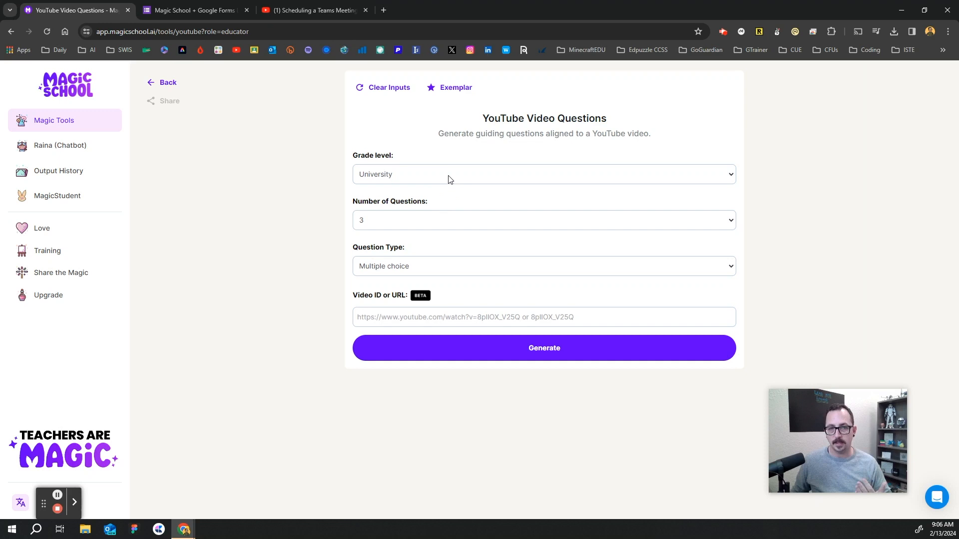
click(543, 174)
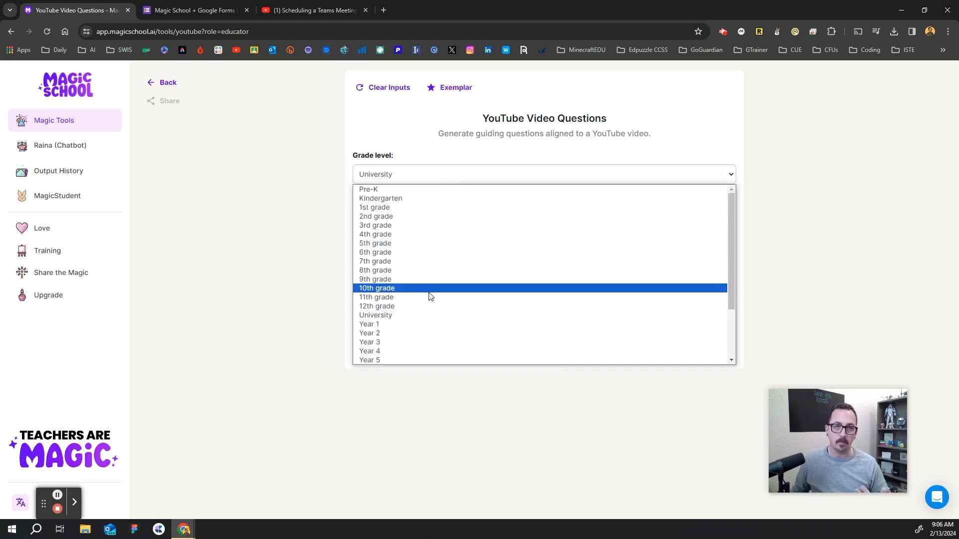
mouse_move(420, 299)
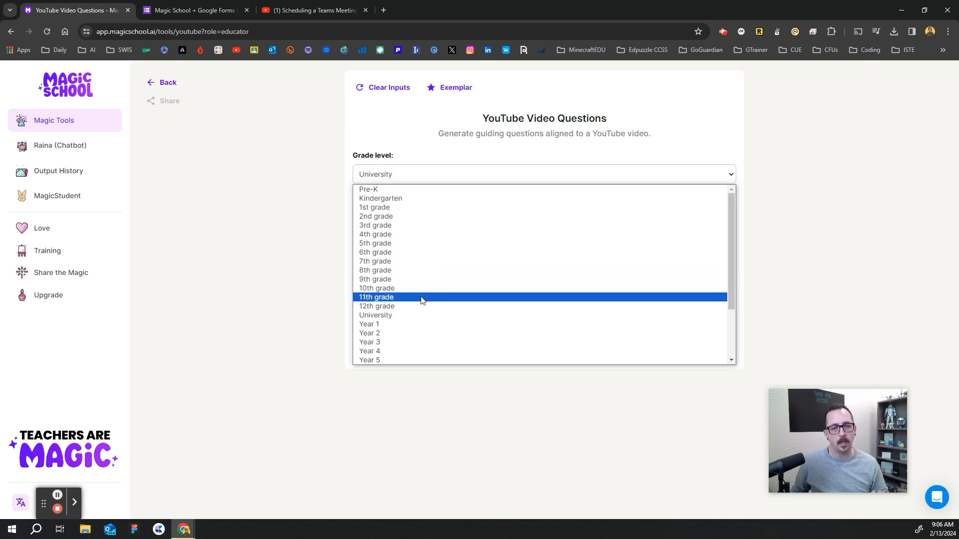
click(375, 315)
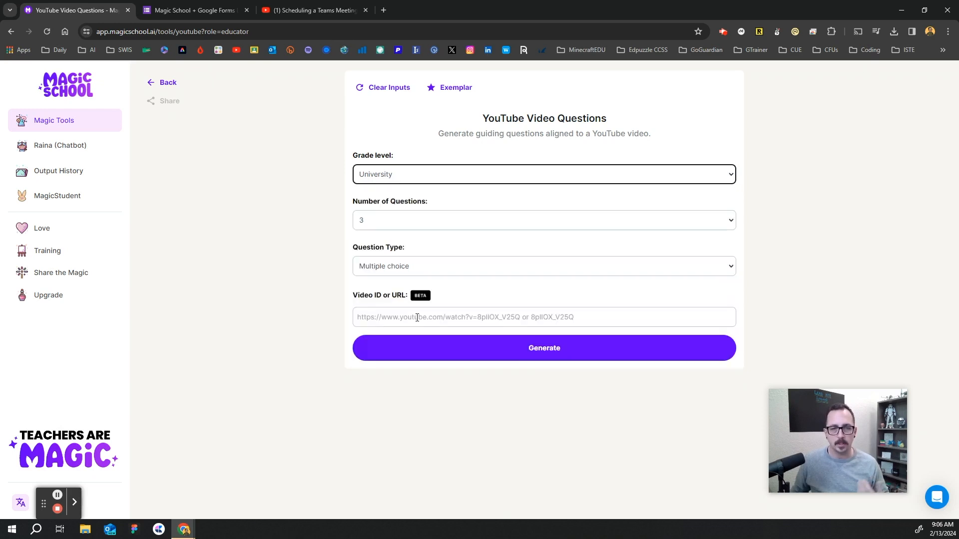
mouse_move(370, 230)
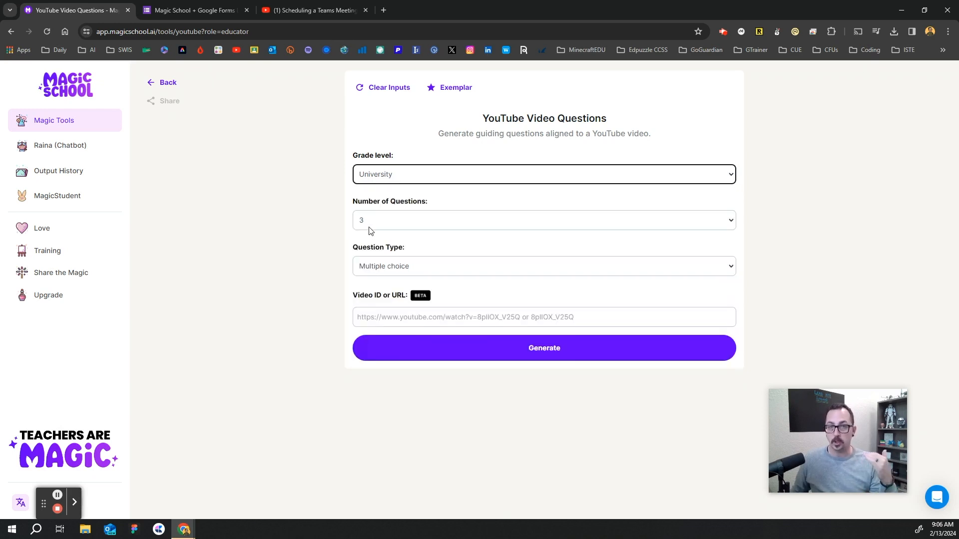
click(543, 220)
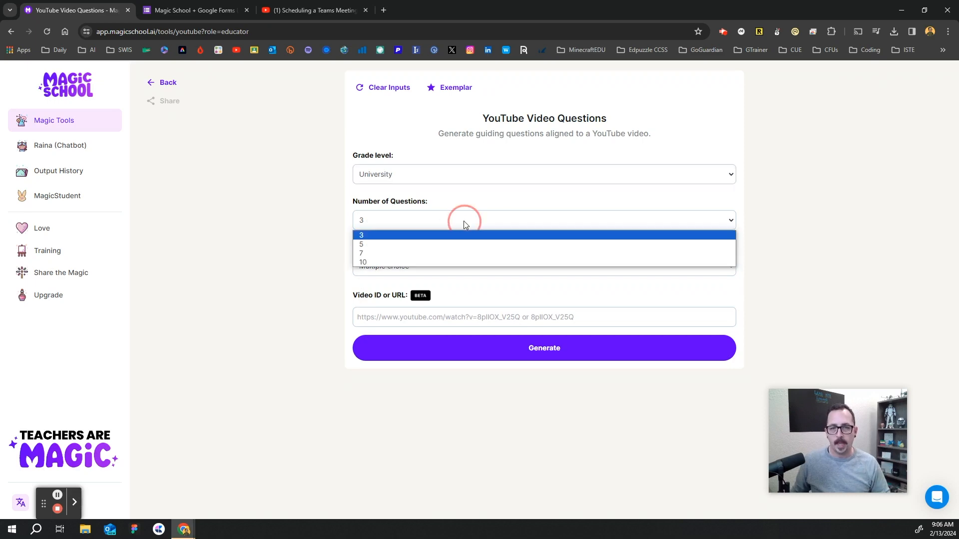
mouse_move(416, 244)
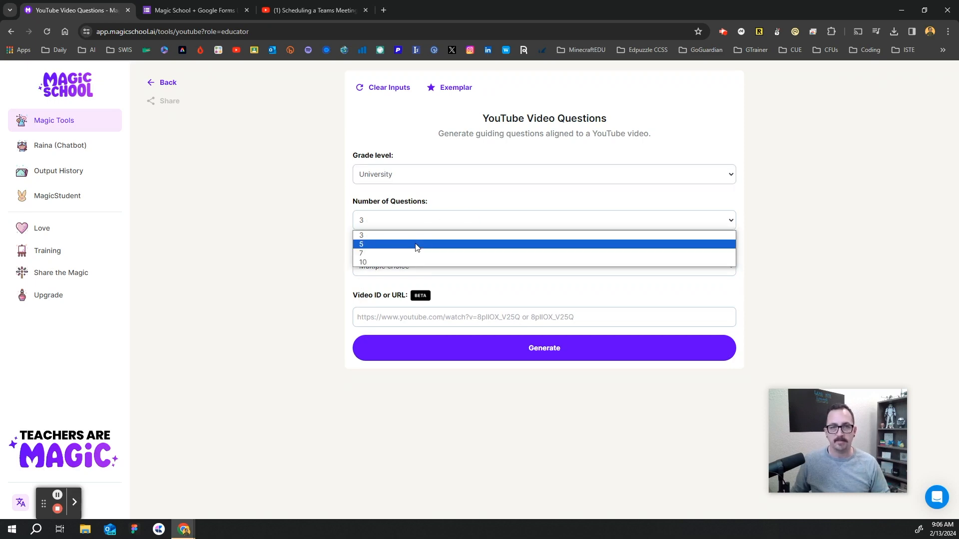
click(361, 243)
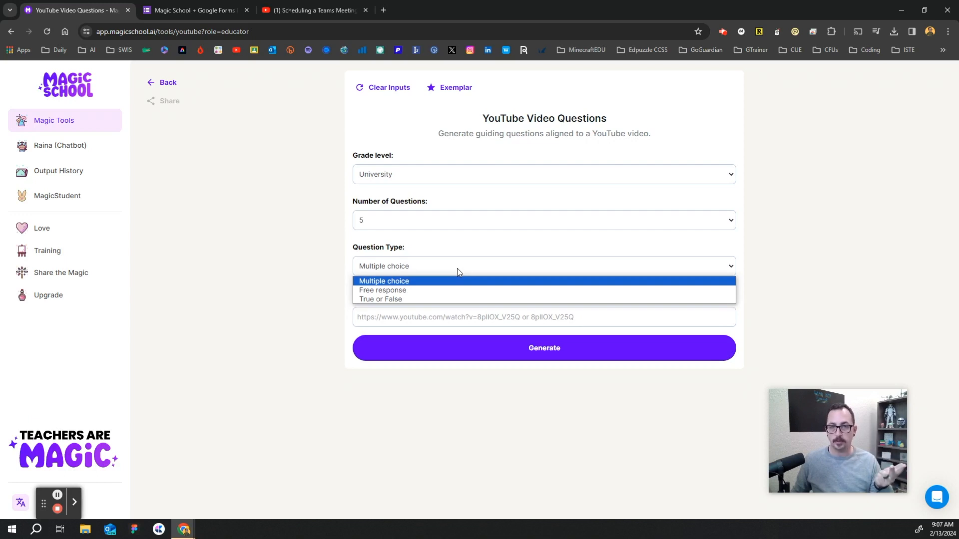
mouse_move(438, 285)
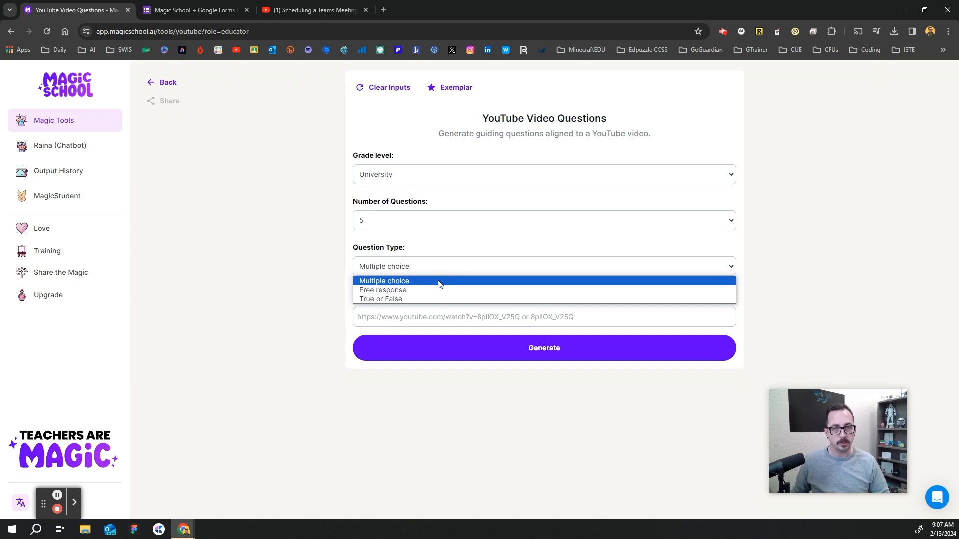
Keep Multiple choice and paste the copied video link into Video ID or URL
click(384, 281)
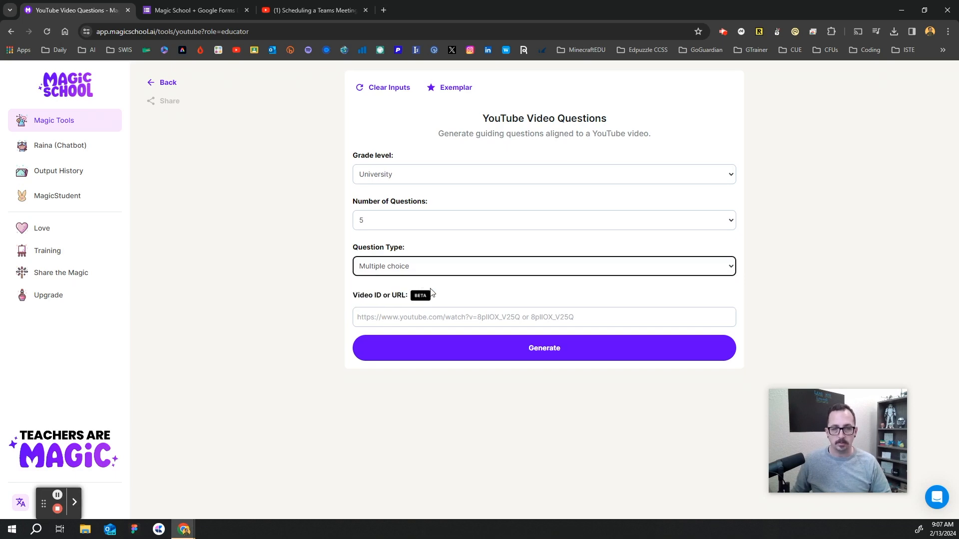
click(543, 316)
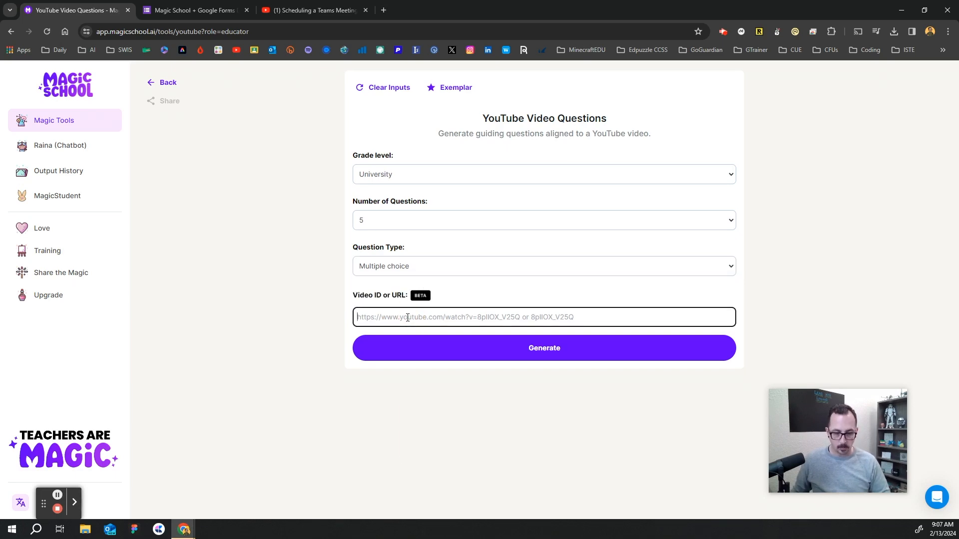
right_click(406, 317)
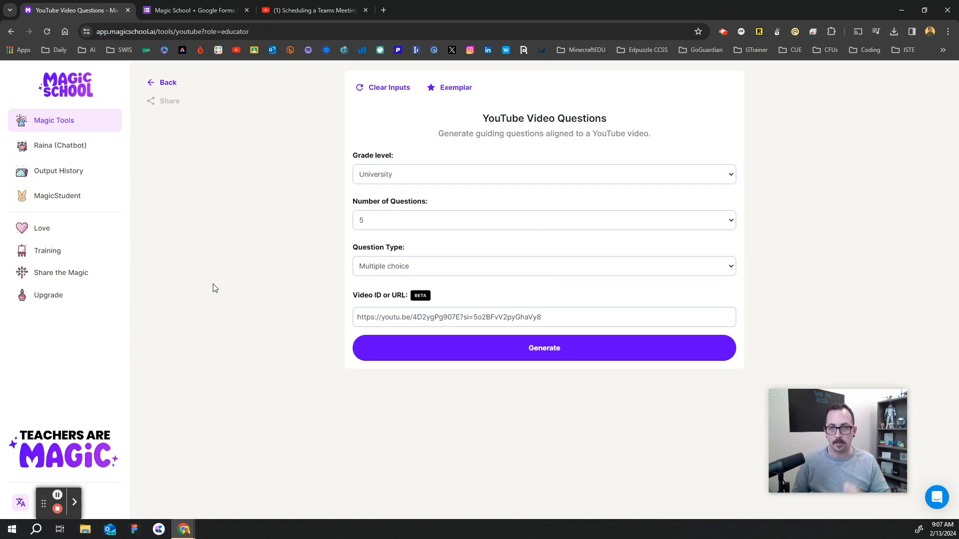
mouse_move(615, 414)
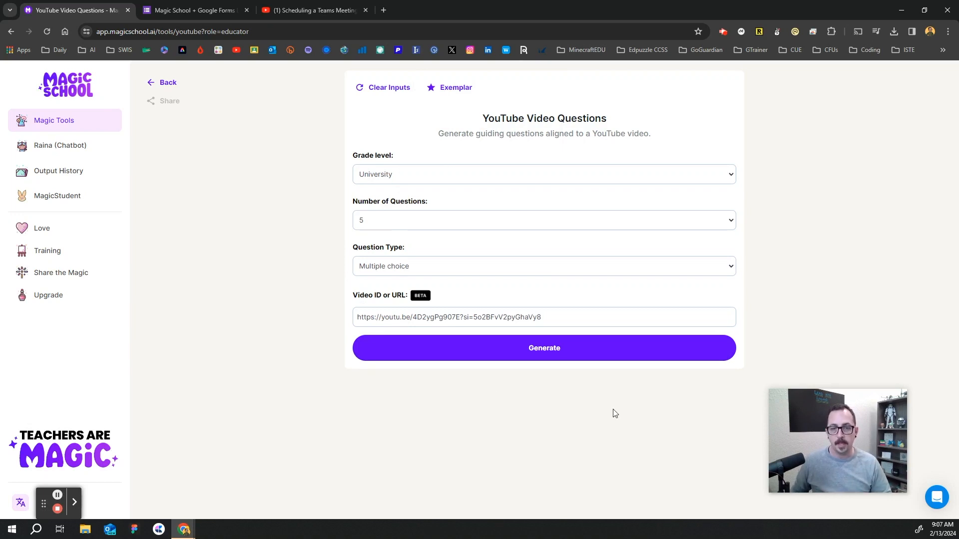
click(543, 349)
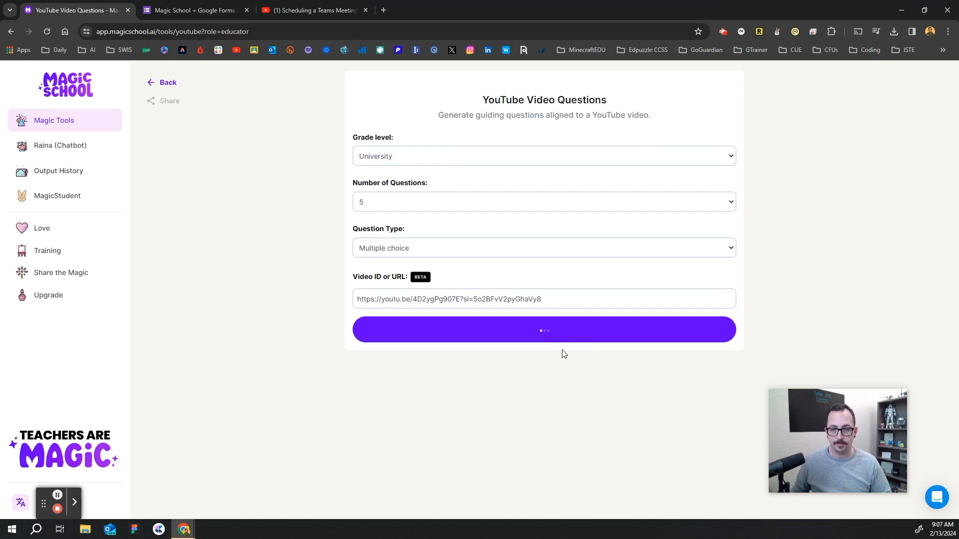
click(543, 330)
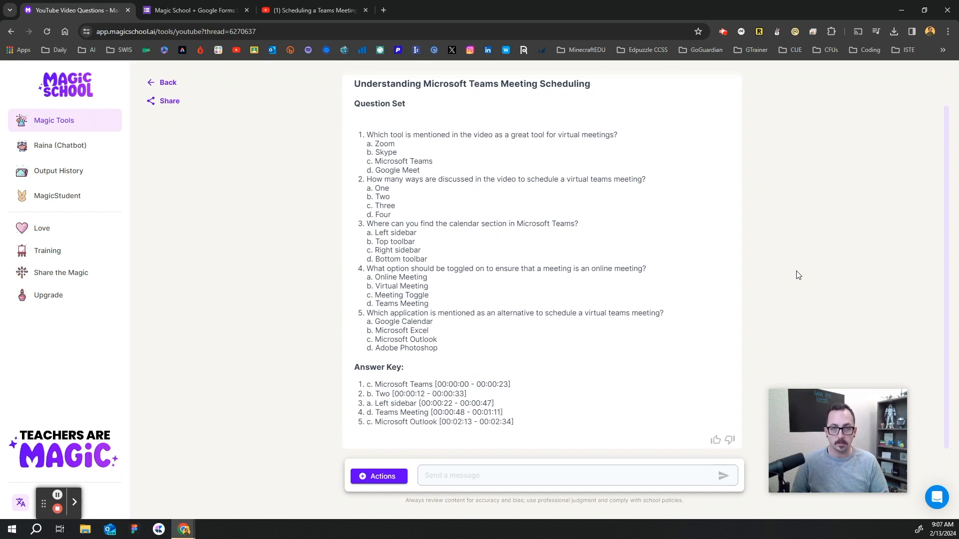
scroll(down, 3)
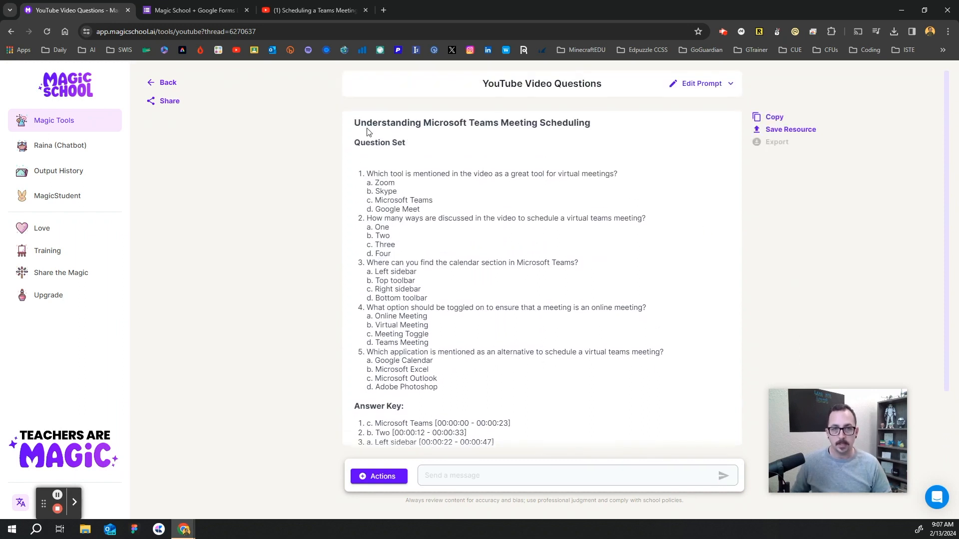
mouse_move(575, 132)
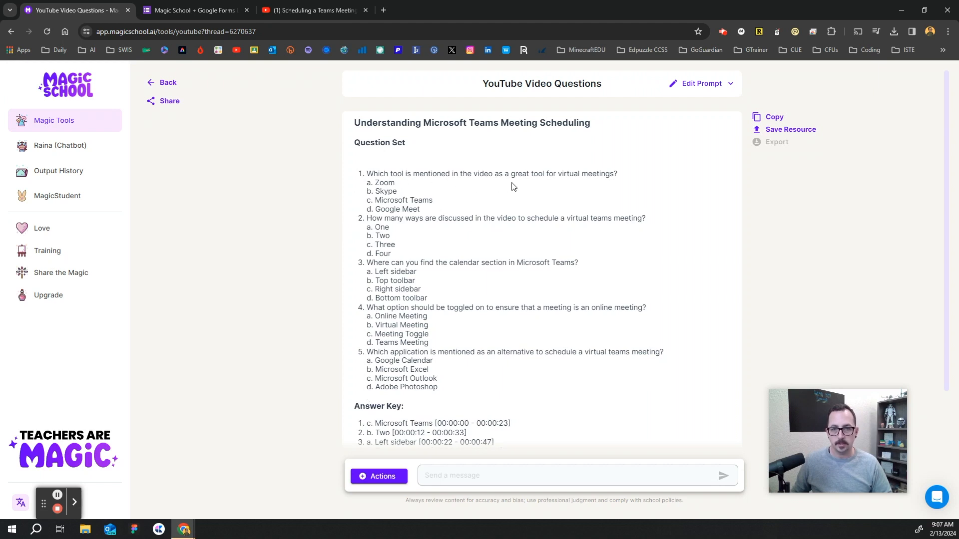
mouse_move(597, 183)
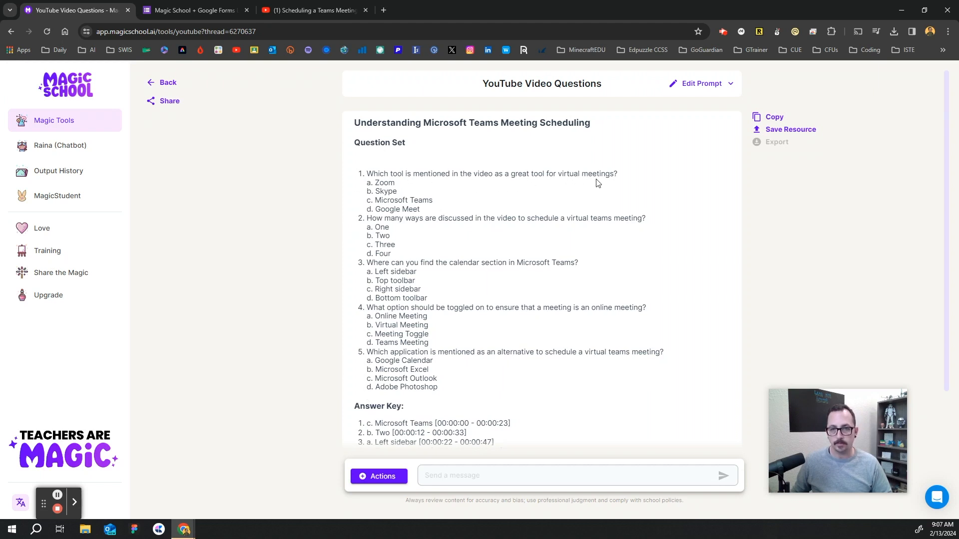
mouse_move(363, 217)
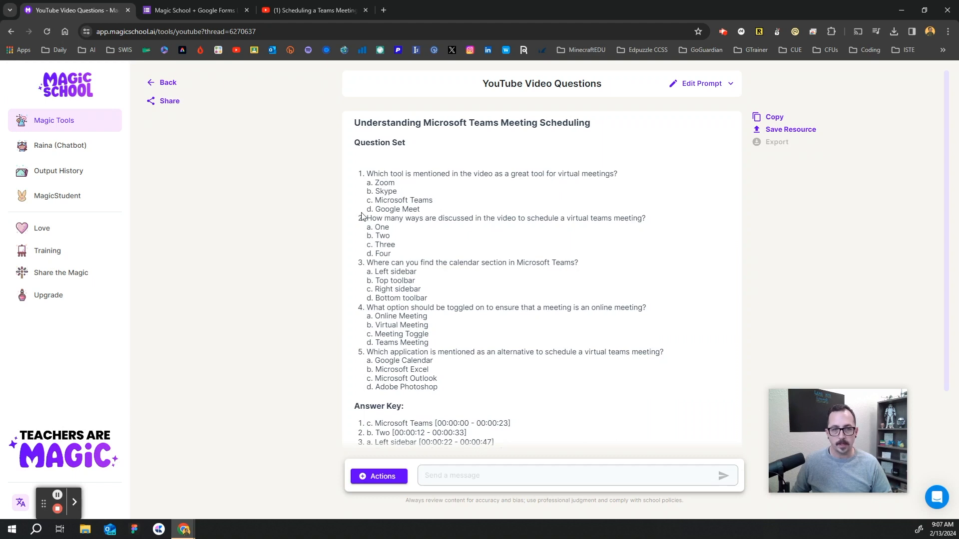
mouse_move(433, 230)
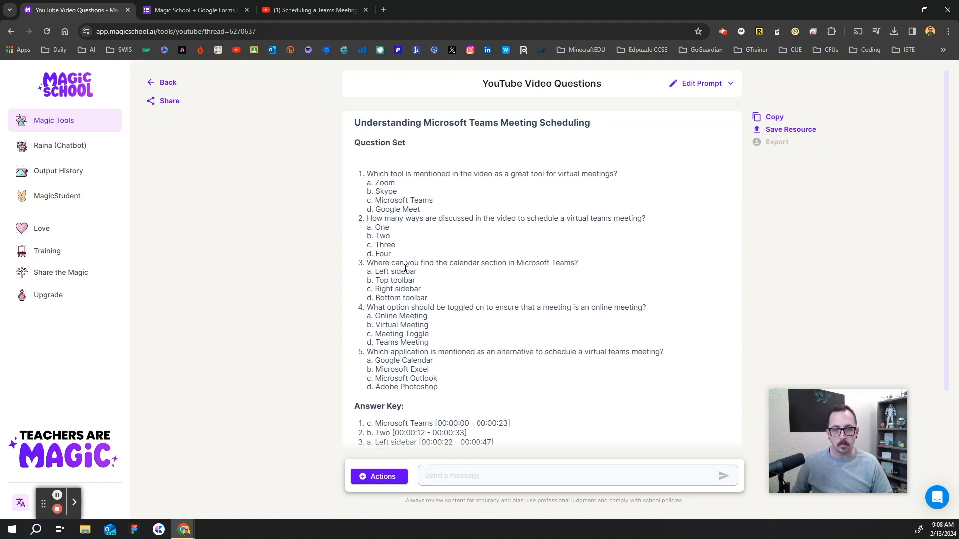
mouse_move(545, 275)
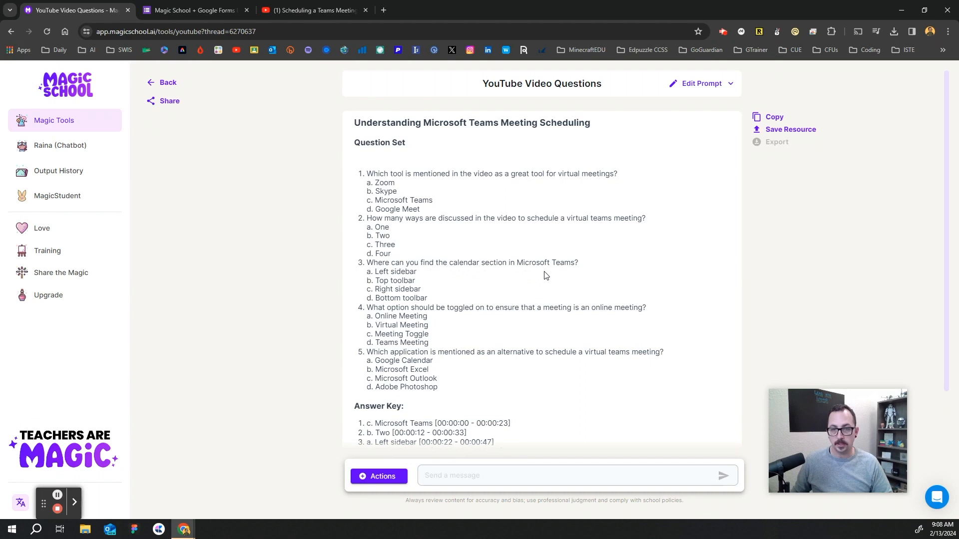
scroll(down, 3)
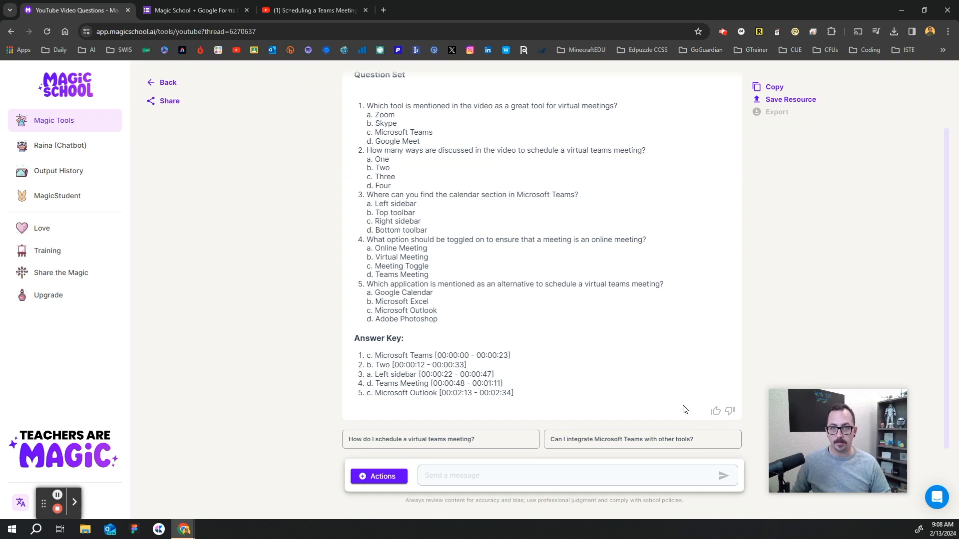
Give the generated questions a thumbs-up and submit feedback with no comments
click(715, 410)
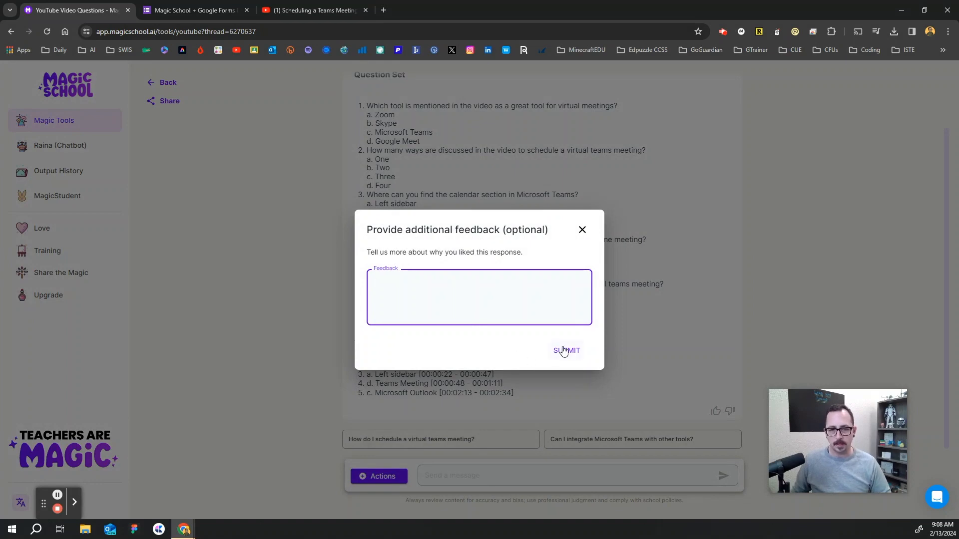
click(566, 350)
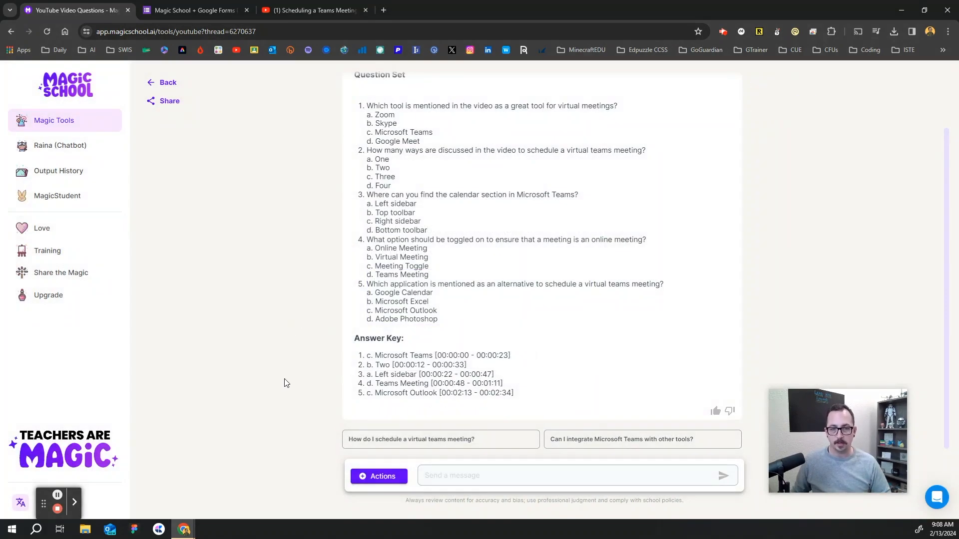
mouse_move(328, 362)
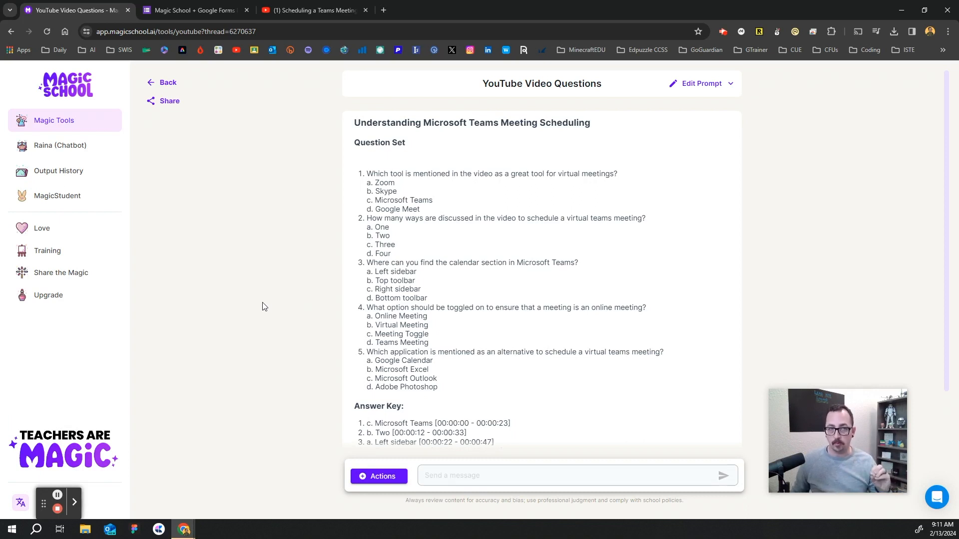
Copy question 1's text and switch to the 'Magic School + Google Forms Demo' form
click(192, 10)
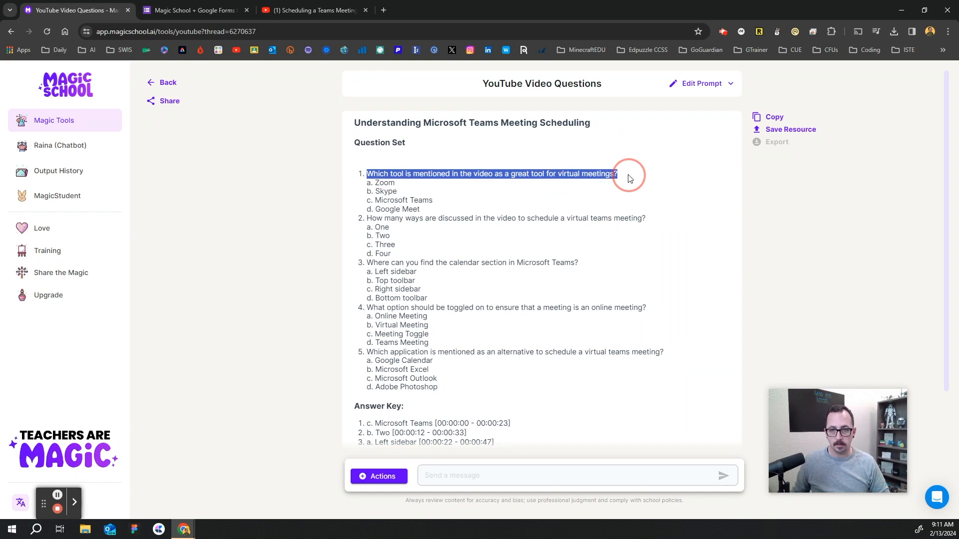
right_click(593, 185)
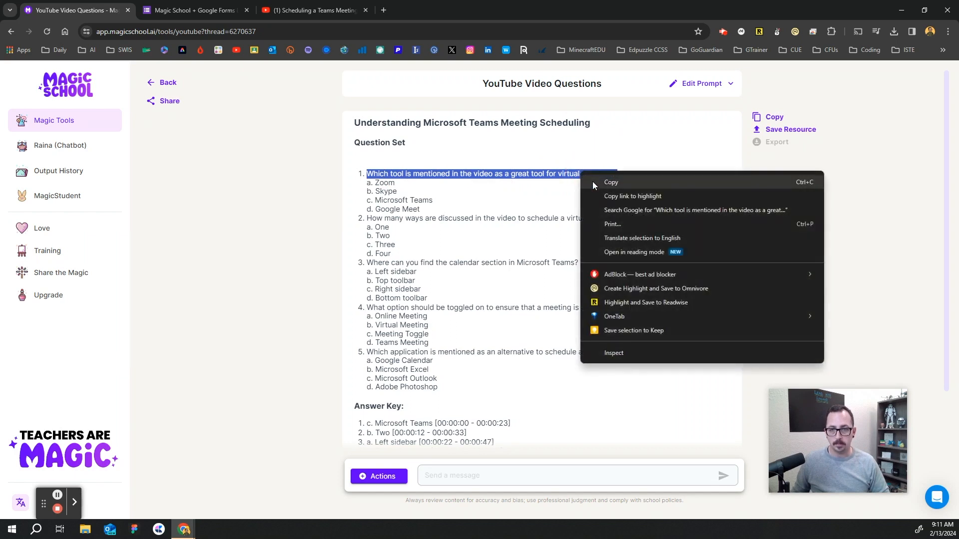
click(578, 175)
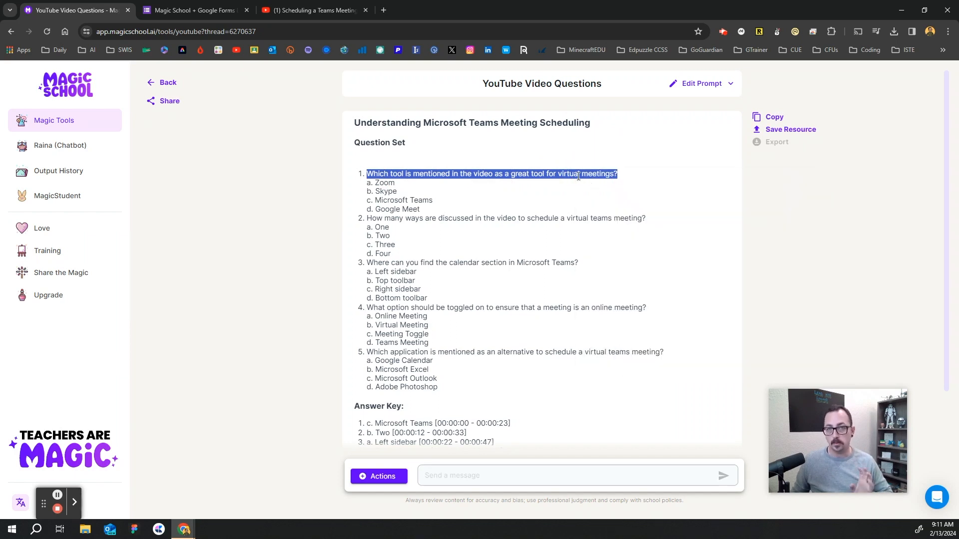
click(193, 10)
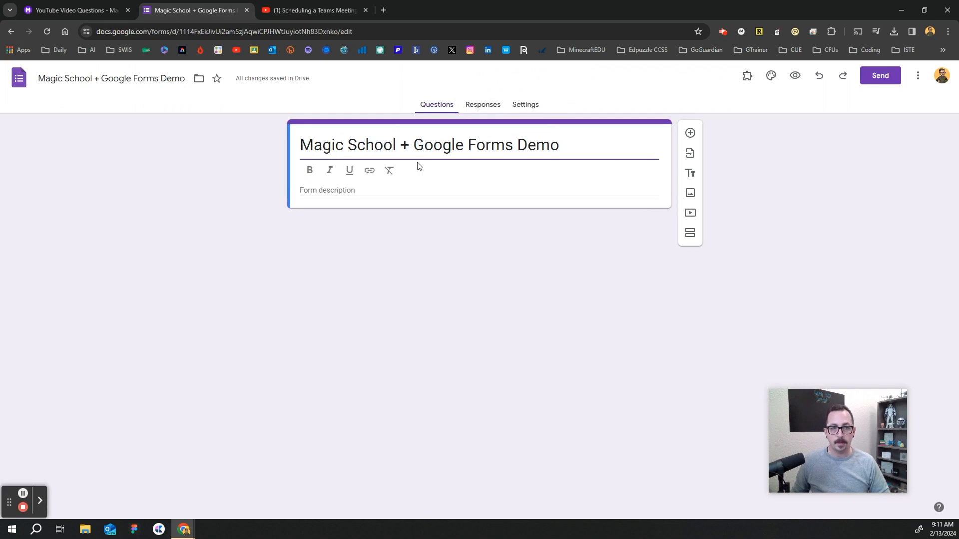
mouse_move(349, 170)
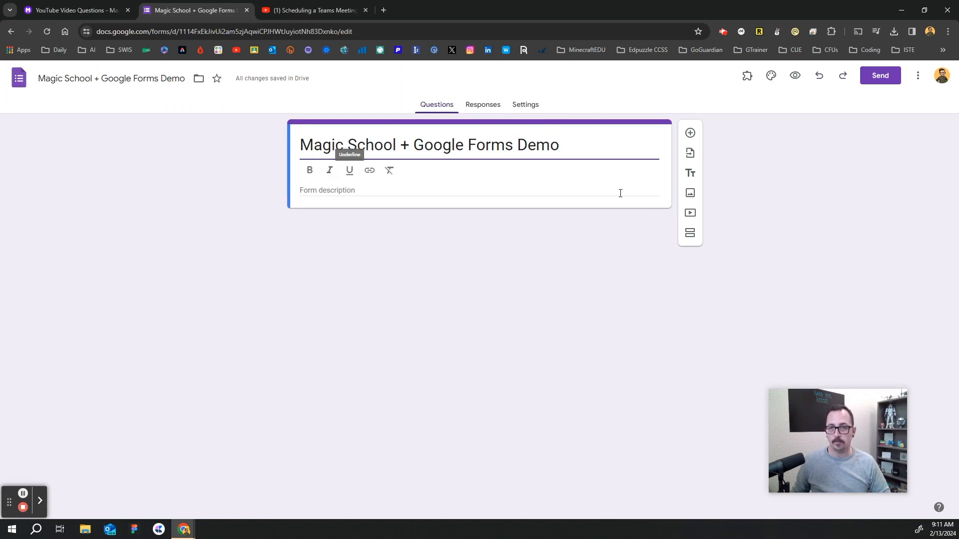
Add the first Teams question with its lettered answer options to the form
click(690, 133)
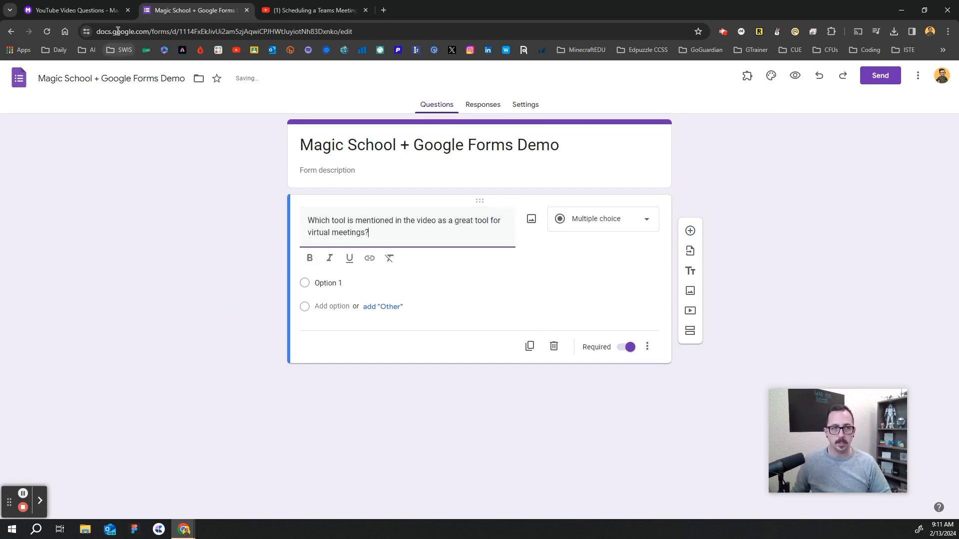
click(73, 10)
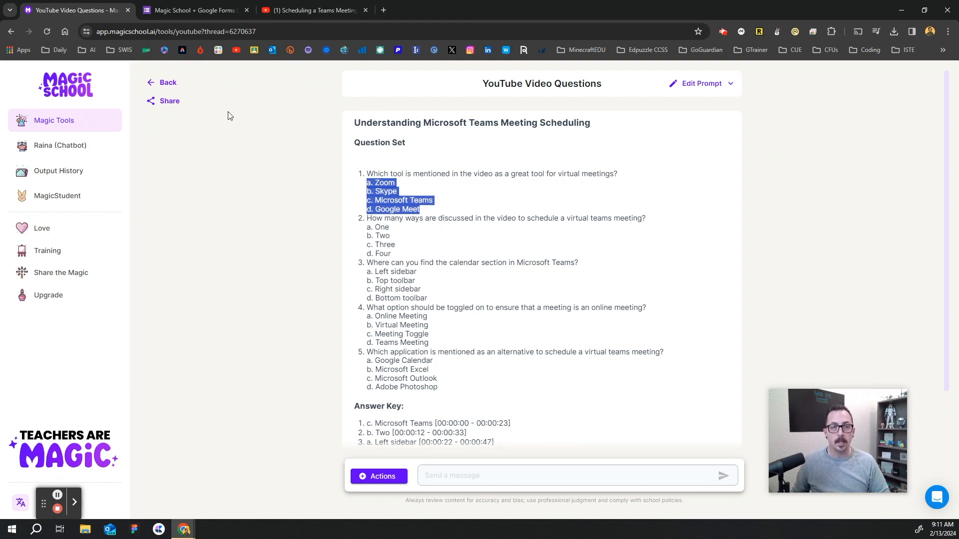
click(194, 10)
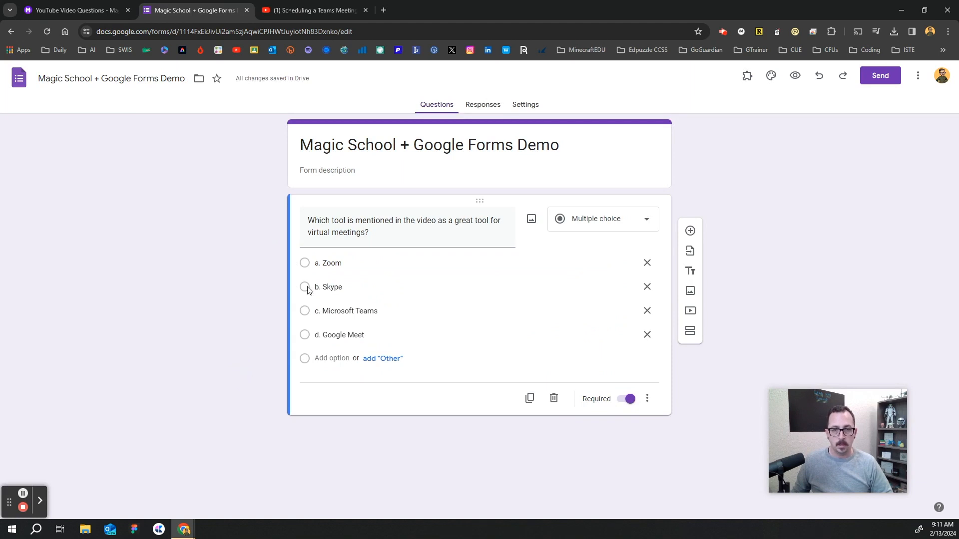
mouse_move(689, 231)
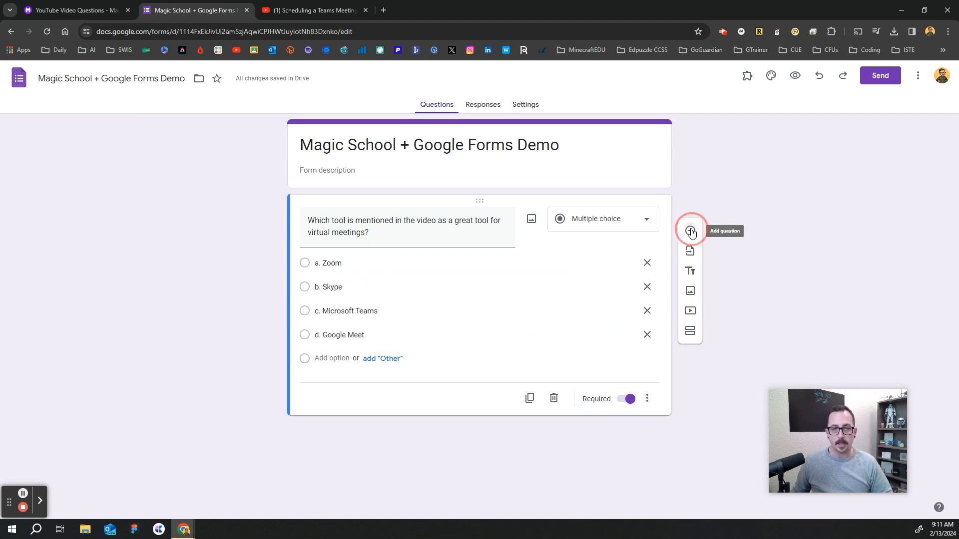
click(74, 10)
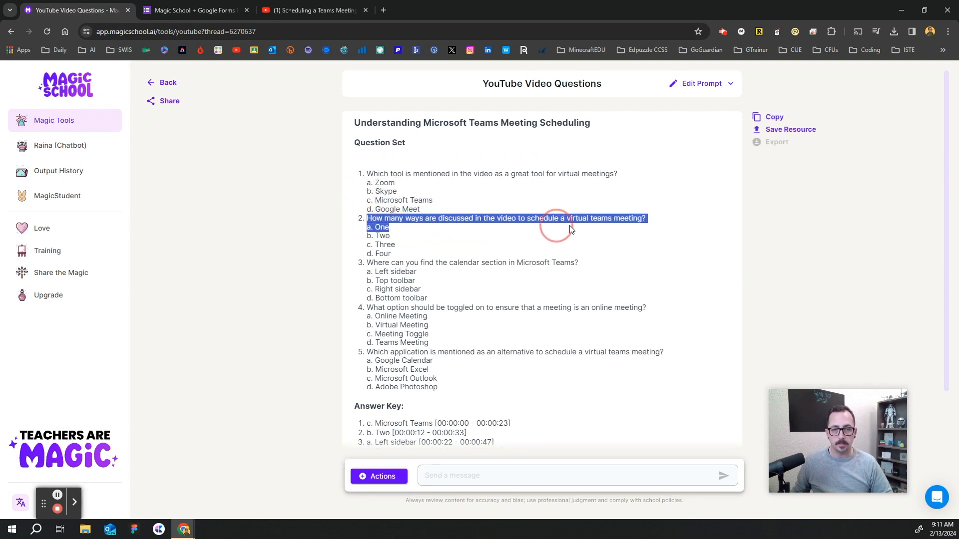
click(193, 10)
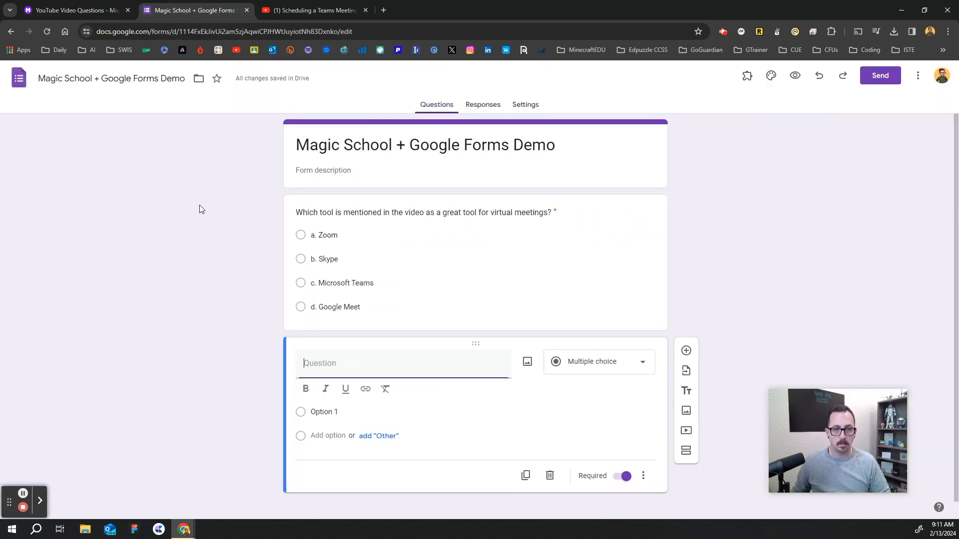
Add the remaining Teams questions and their options, copying each from MagicSchool
click(68, 10)
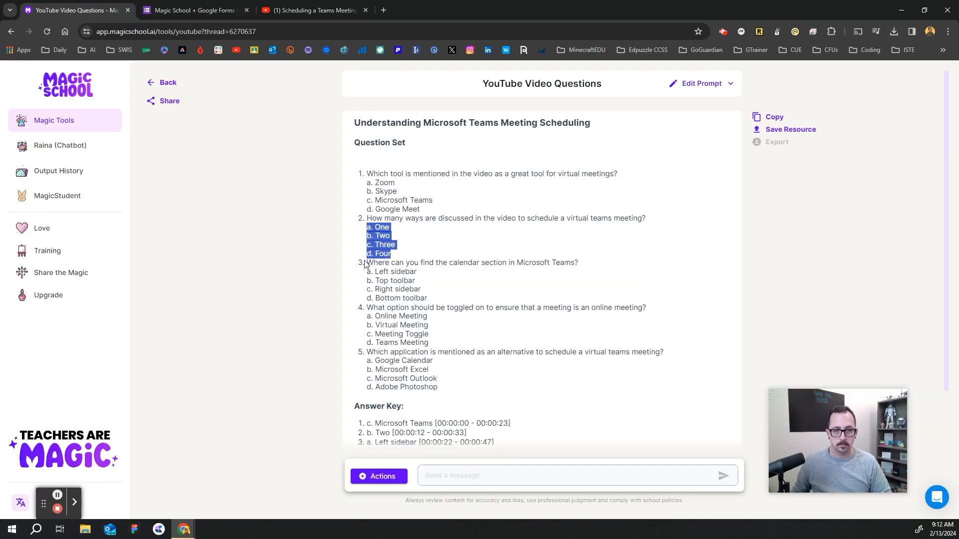
click(193, 10)
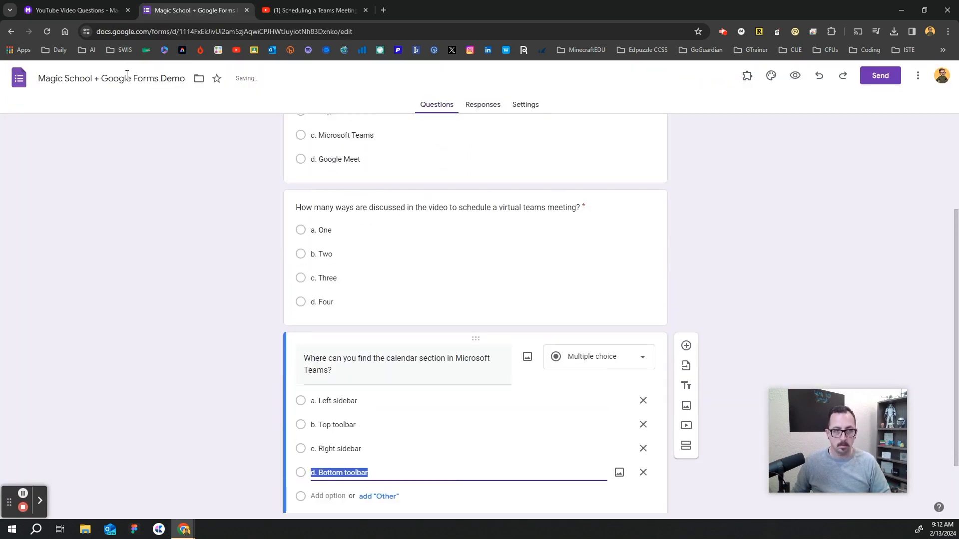
click(73, 10)
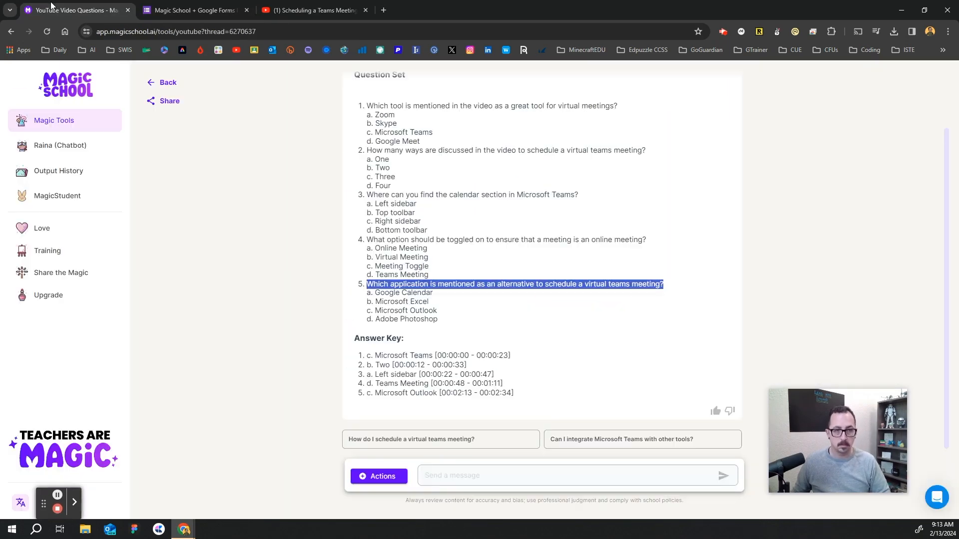
click(193, 10)
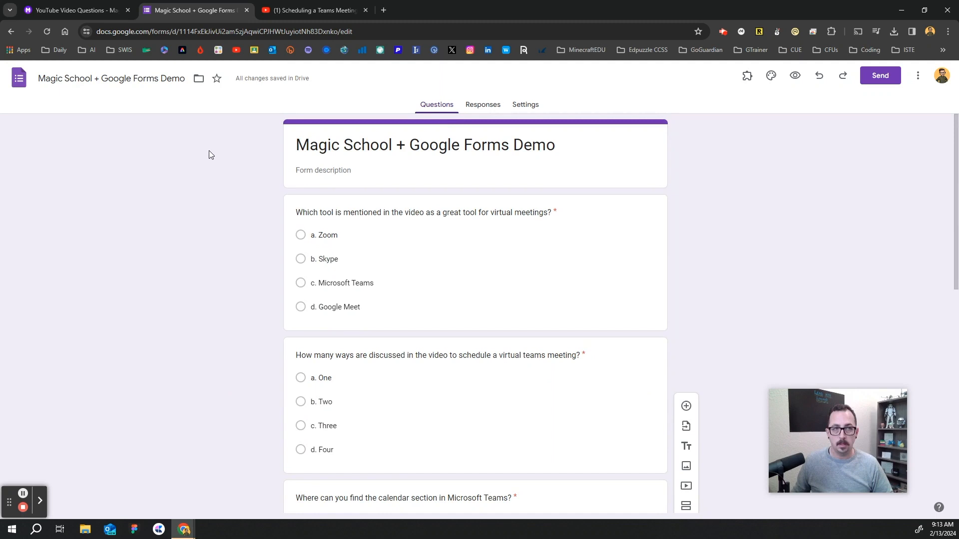
click(70, 10)
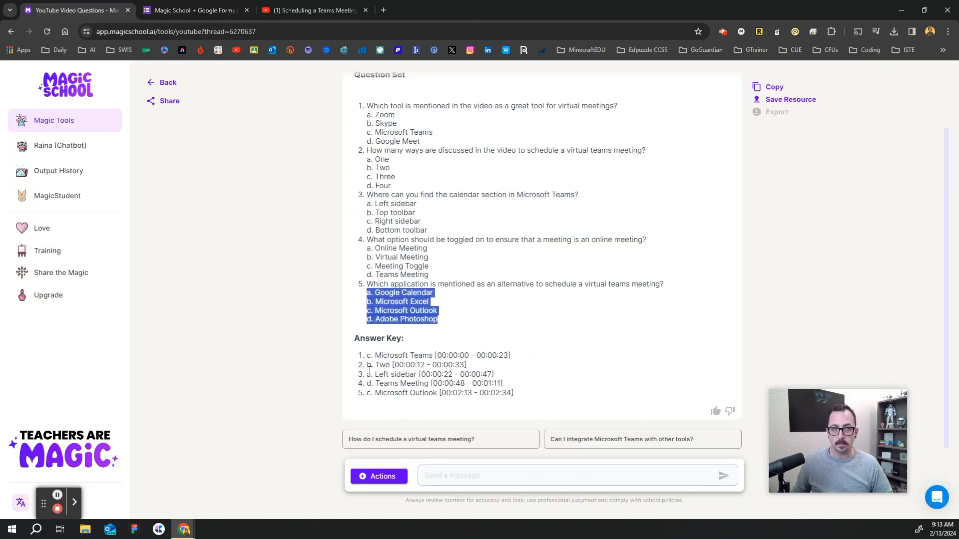
click(194, 10)
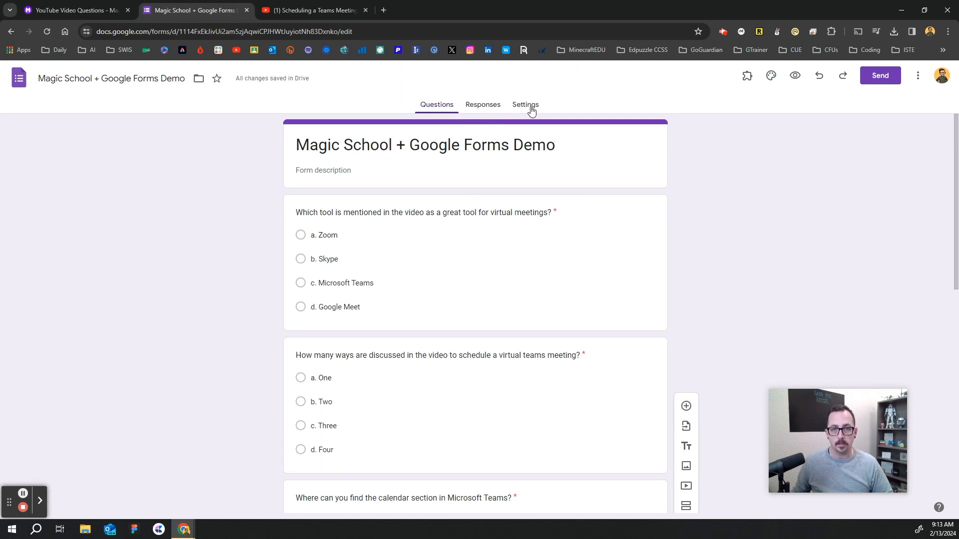
Turn on Make this a quiz with a 1-point default question value
click(525, 104)
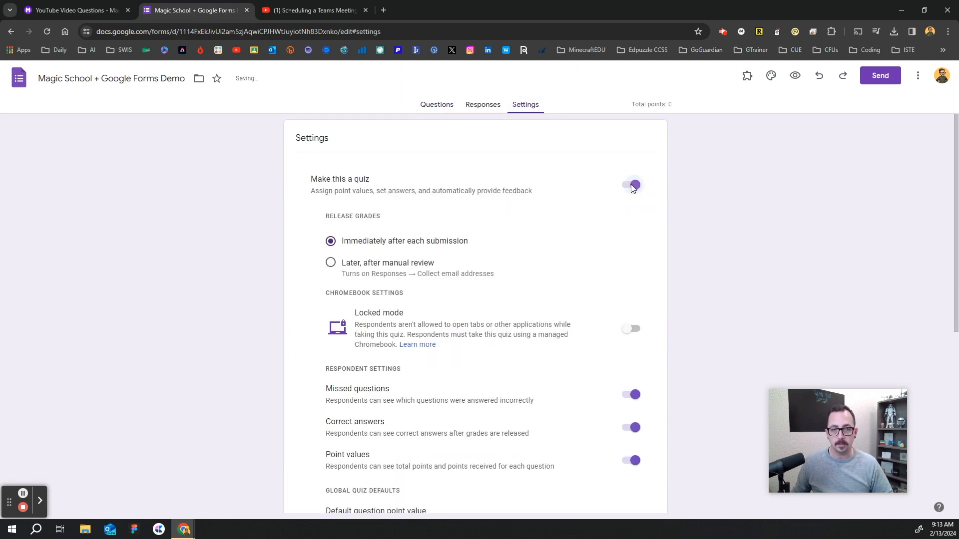
scroll(down, 3)
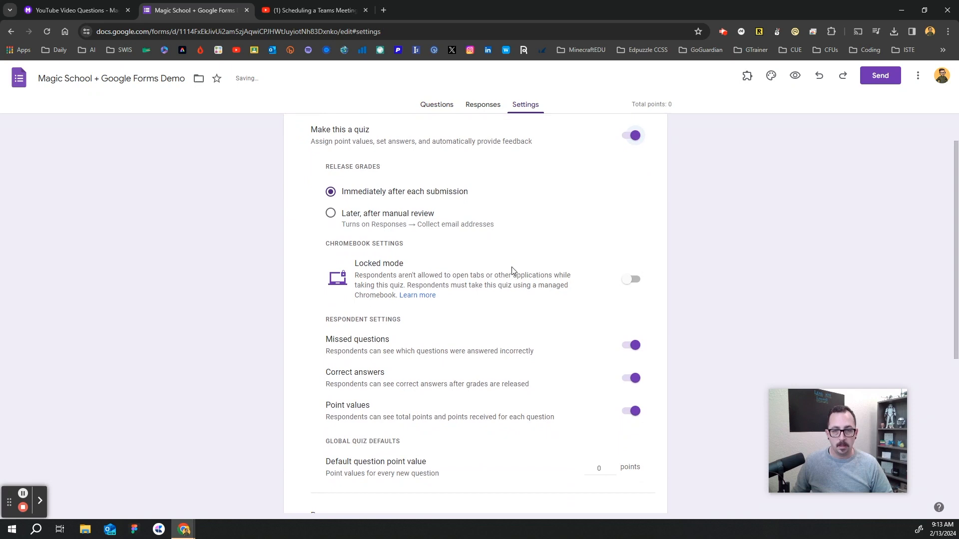
scroll(down, 3)
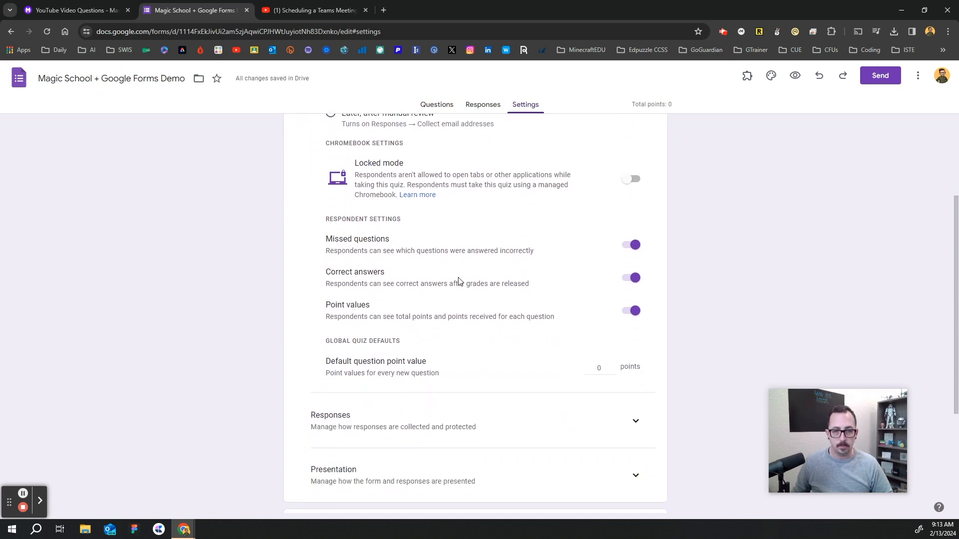
scroll(down, 3)
text(1)
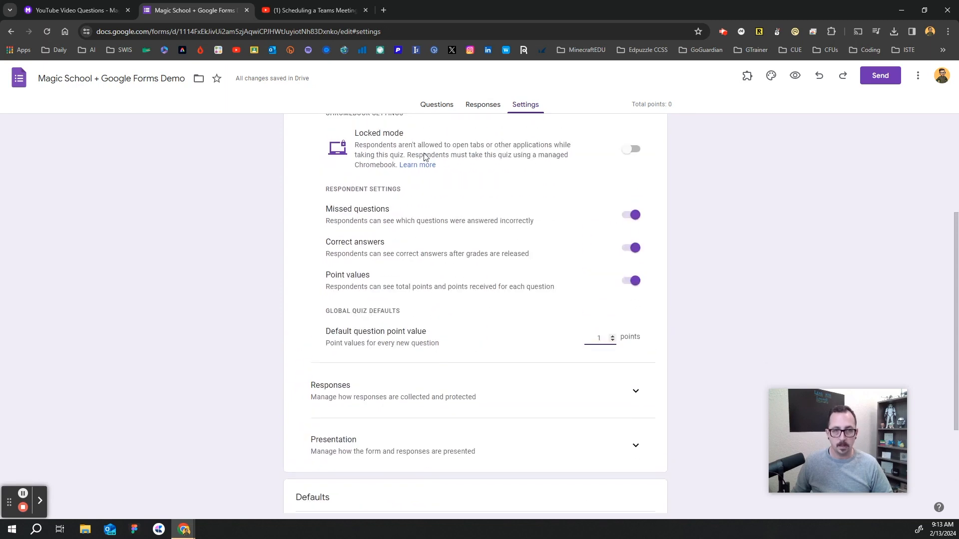
click(436, 104)
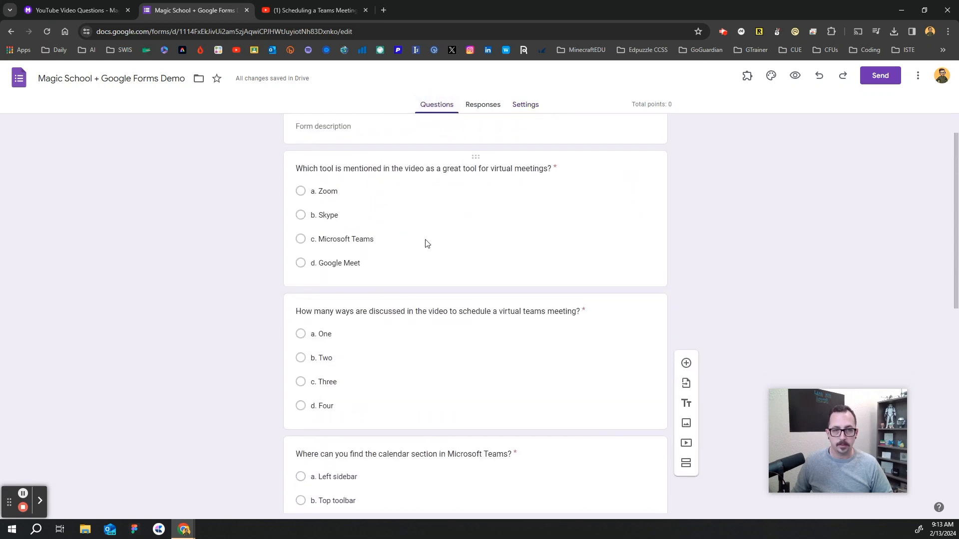
Set question 1's answer key to c. Microsoft Teams
click(424, 168)
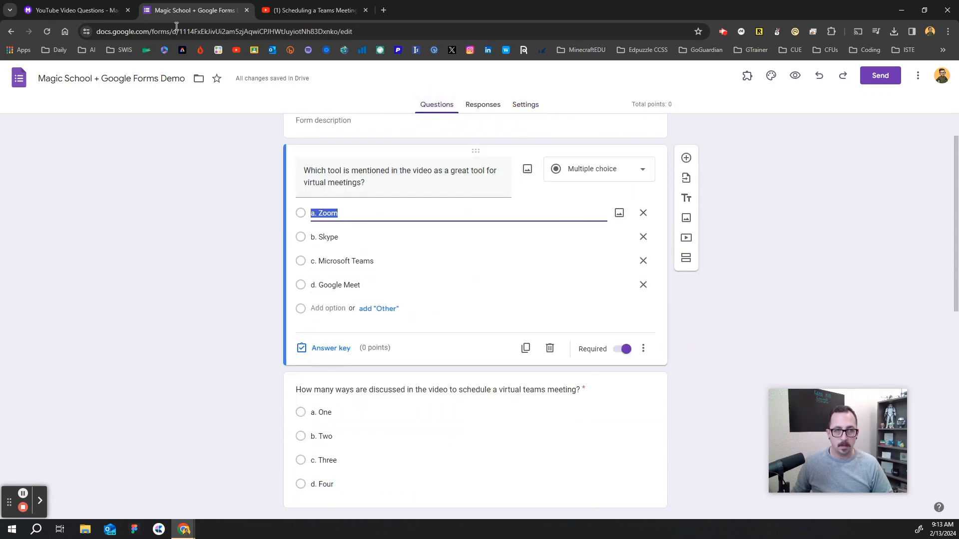
click(74, 10)
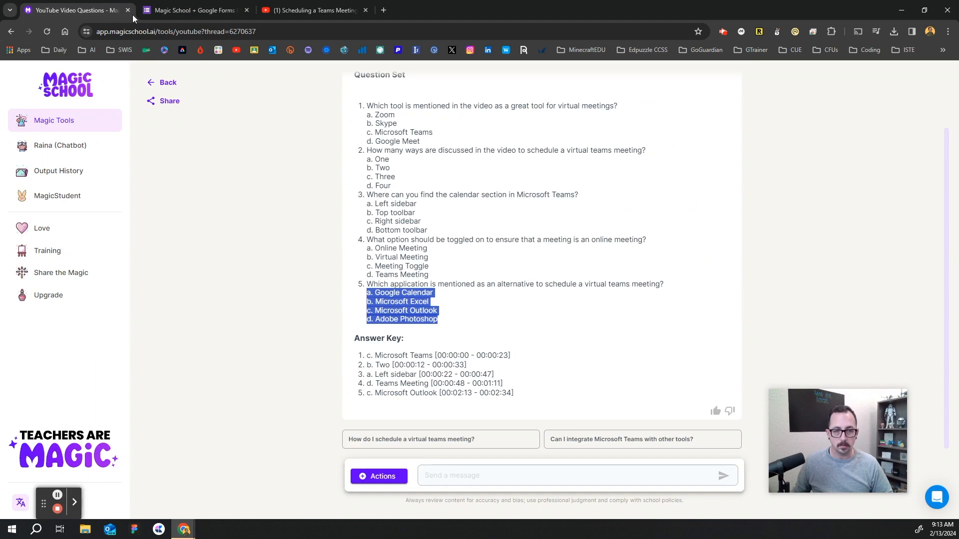
click(193, 10)
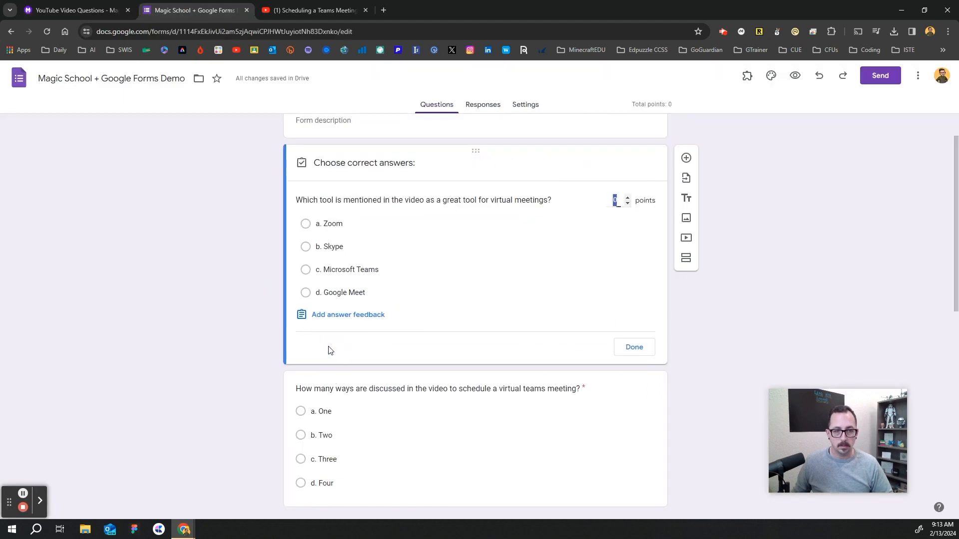
click(305, 269)
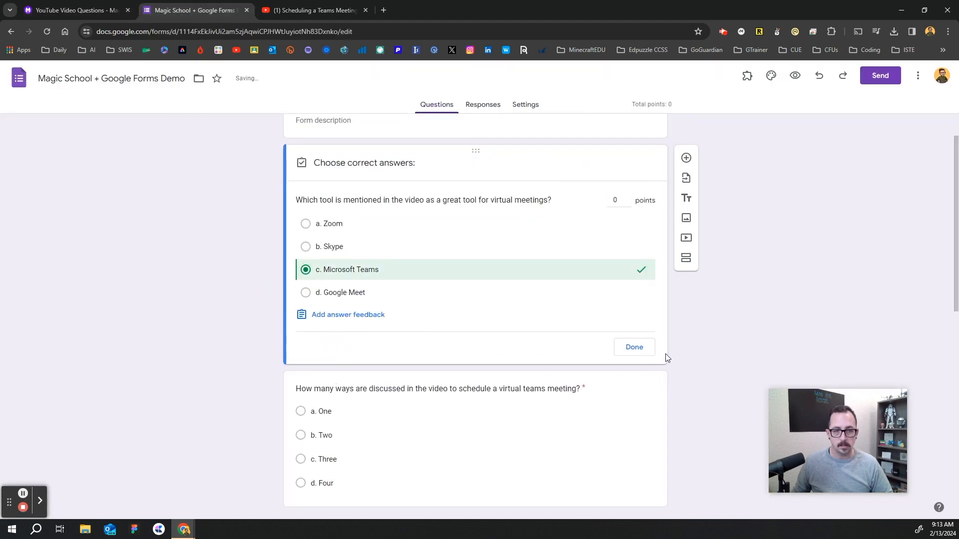
click(68, 10)
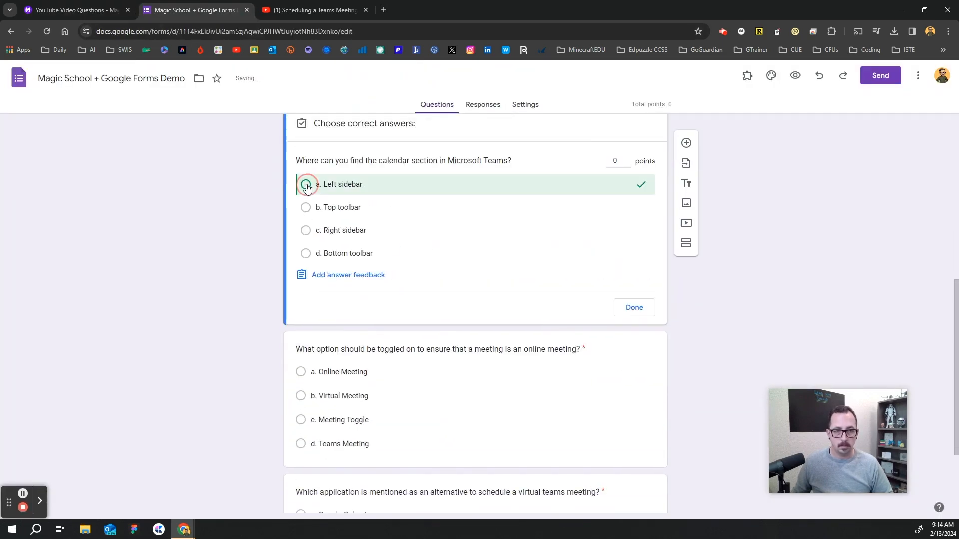
Scroll through the quiz to check the five questions totalling 5 points
click(67, 10)
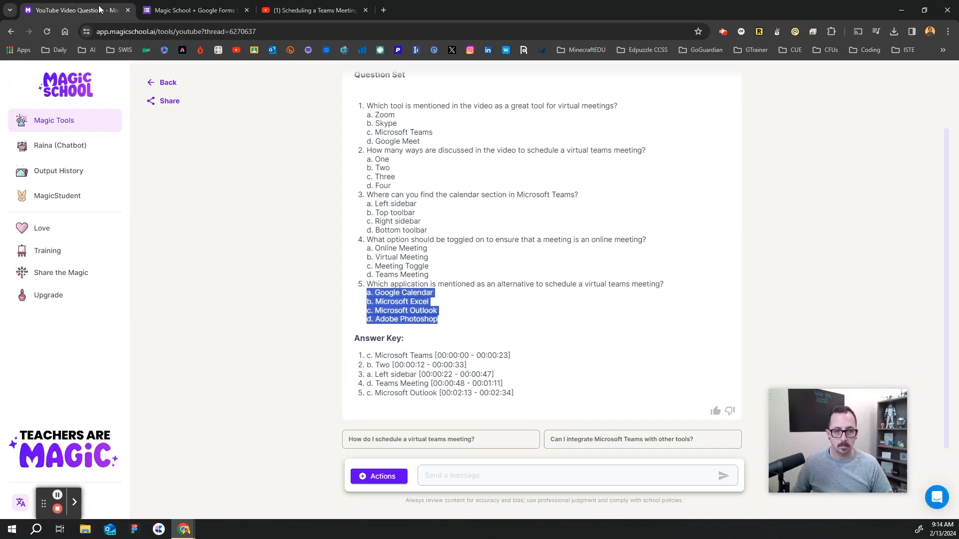
click(191, 10)
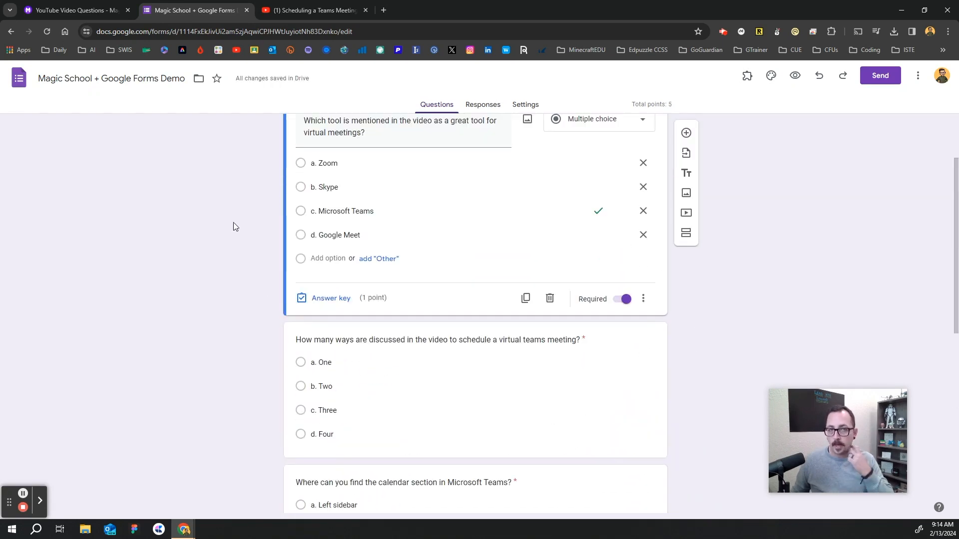
scroll(down, 3)
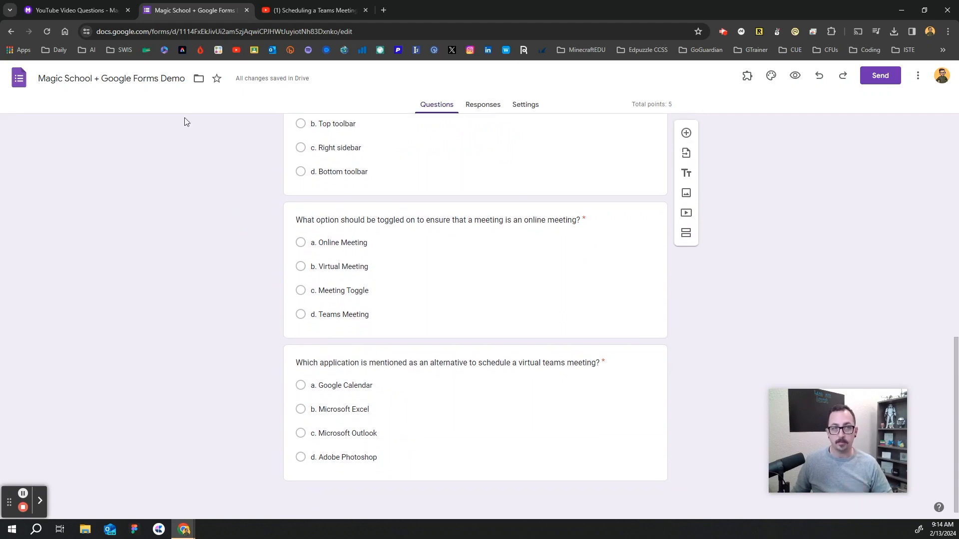
click(74, 10)
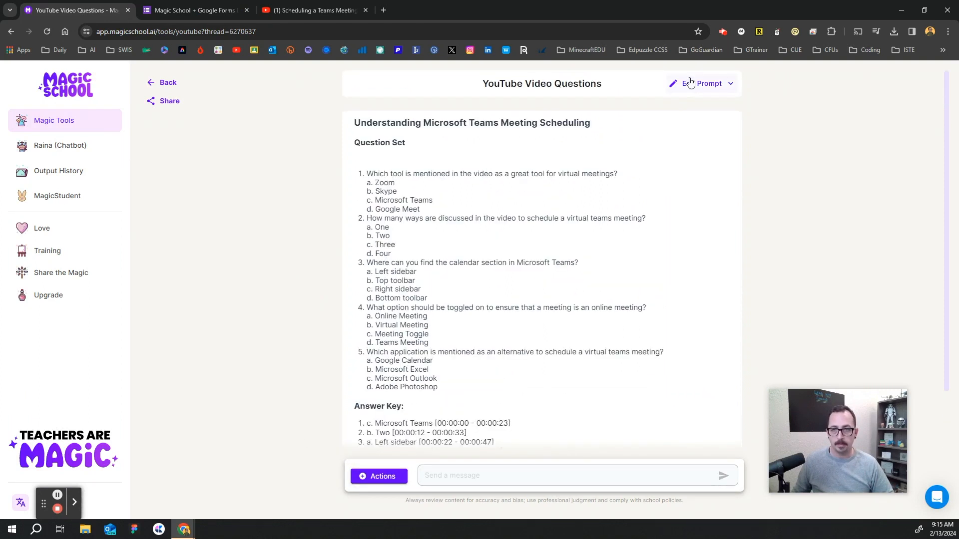
Regenerate the set as three free-response questions via Edit Prompt
click(700, 84)
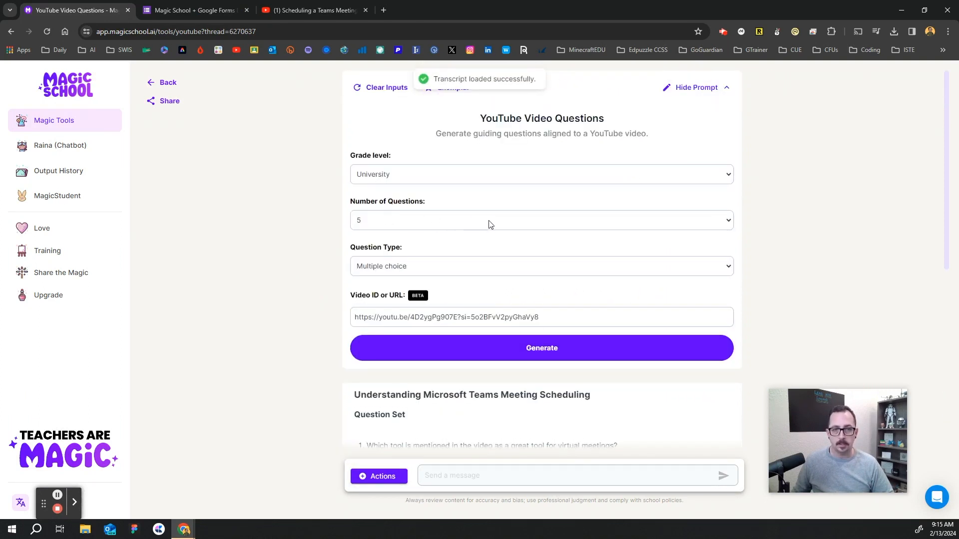
click(541, 220)
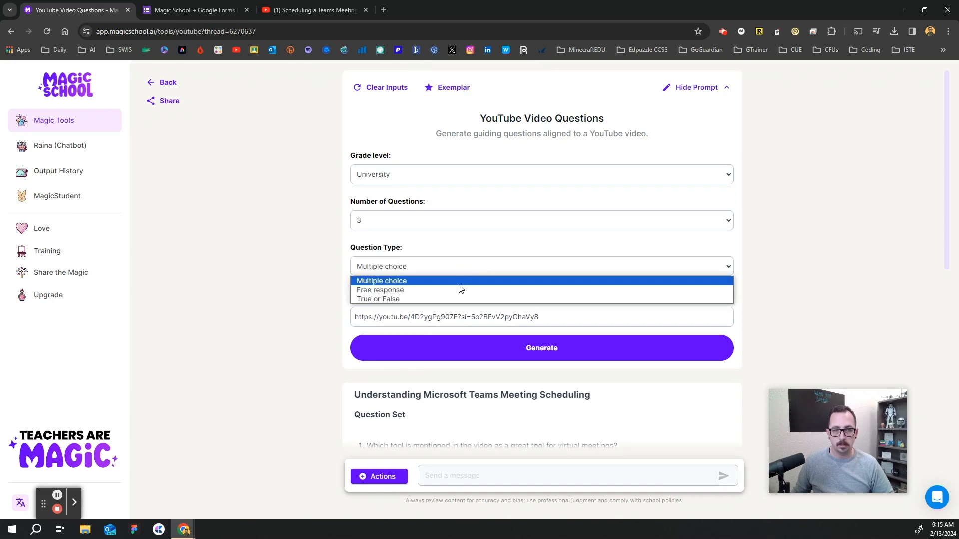
click(380, 290)
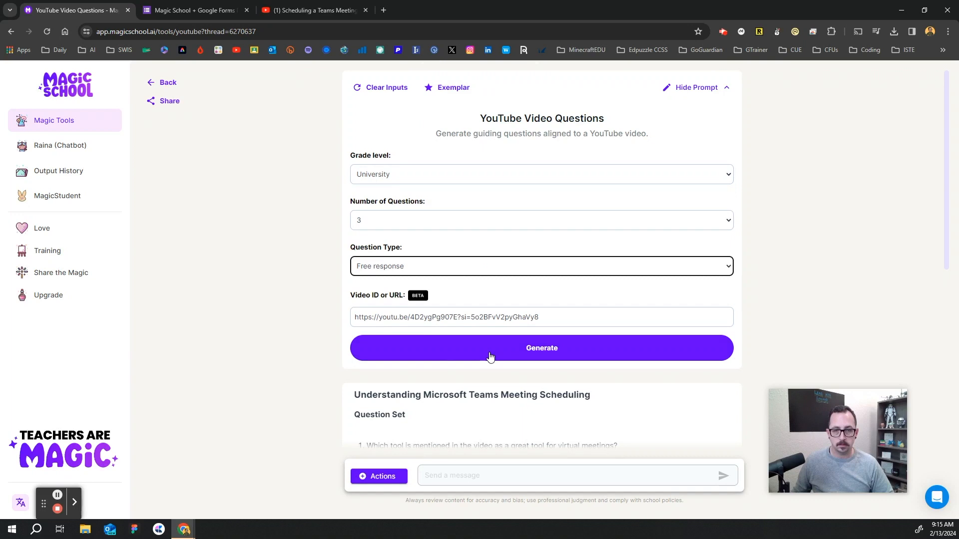
click(541, 348)
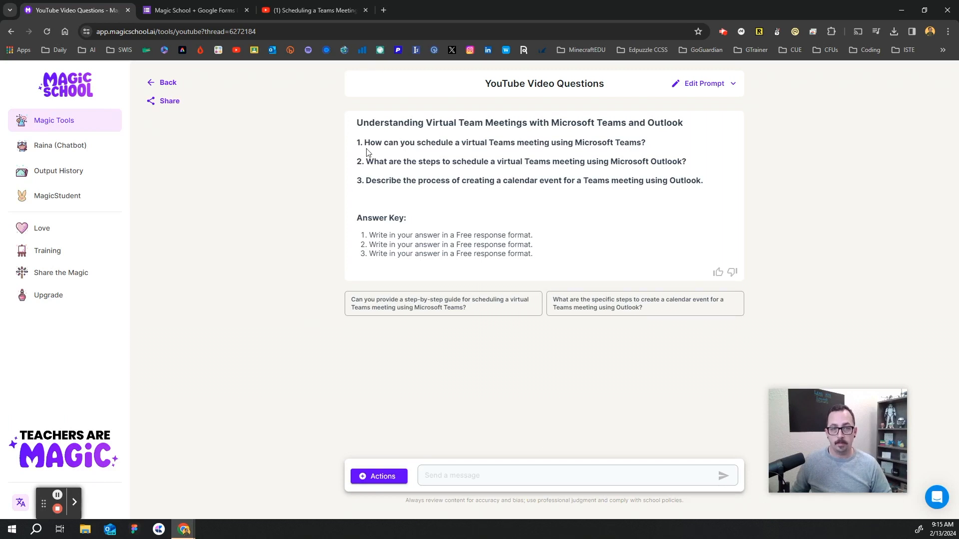
mouse_move(284, 210)
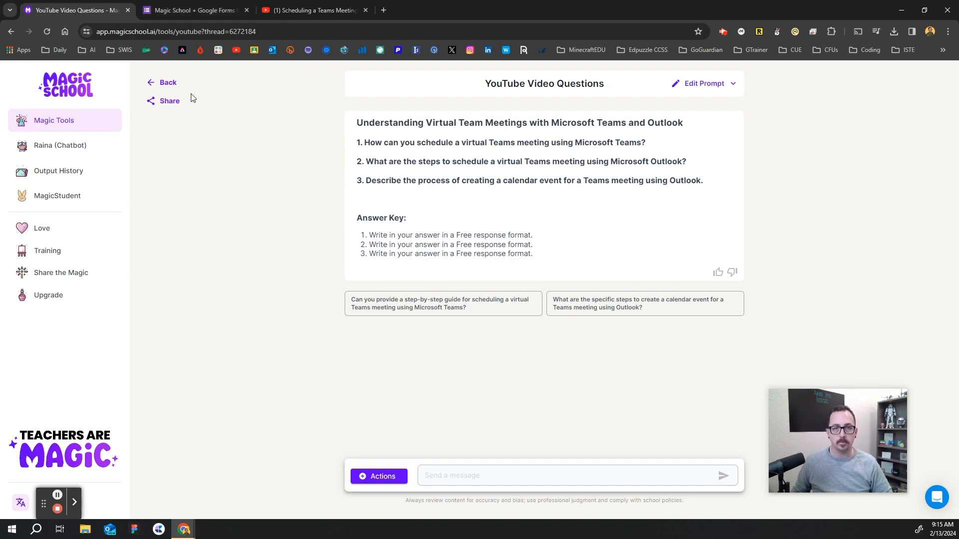
Select the third question's text about creating a Teams event in Outlook
click(193, 10)
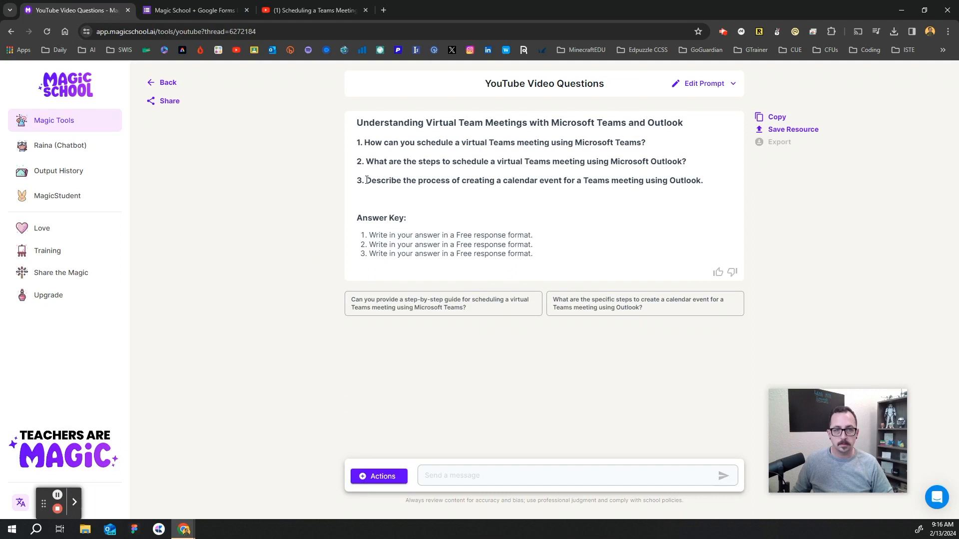
drag(366, 179, 506, 180)
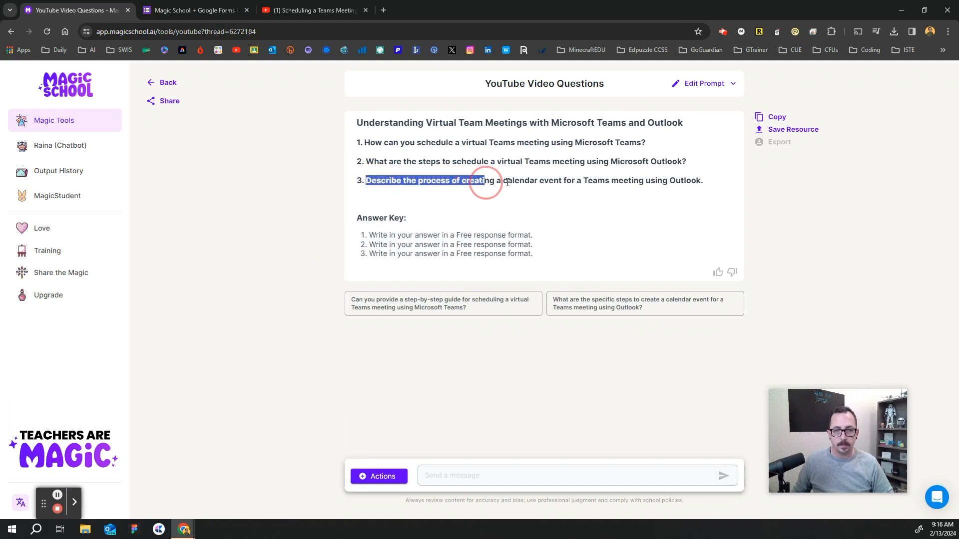
drag(483, 180, 703, 180)
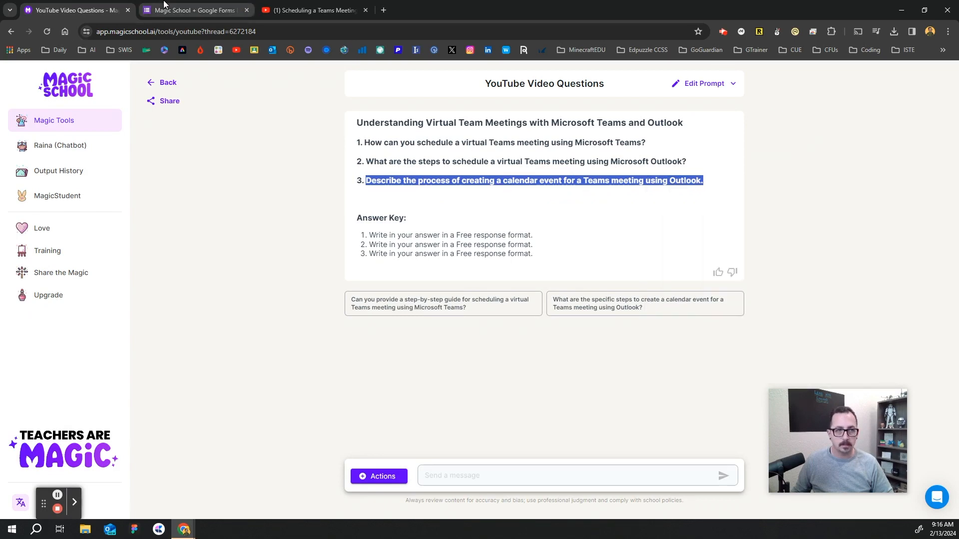
click(194, 10)
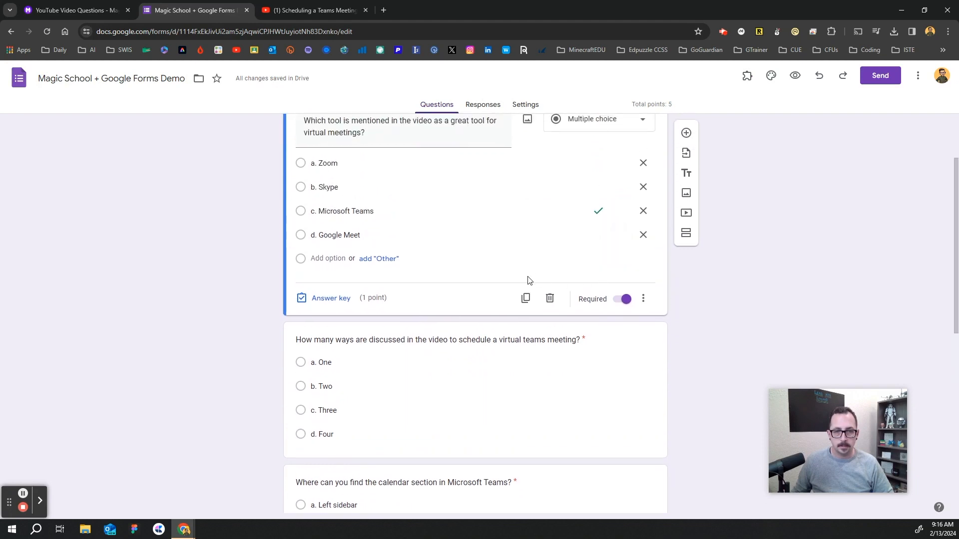
Add Paragraph question 'Describe the process of creating a calendar event for a Teams meeting using Outlook.'
scroll(down, 3)
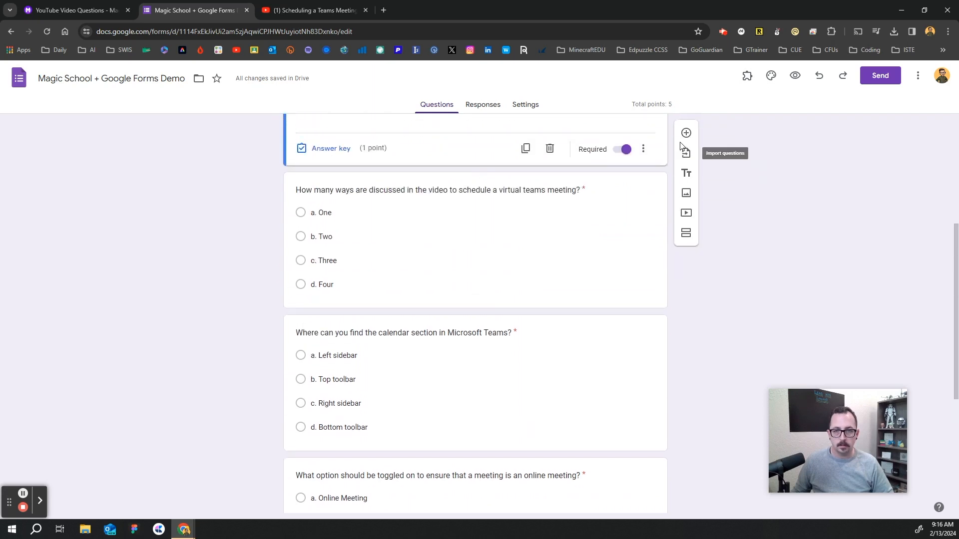
click(686, 133)
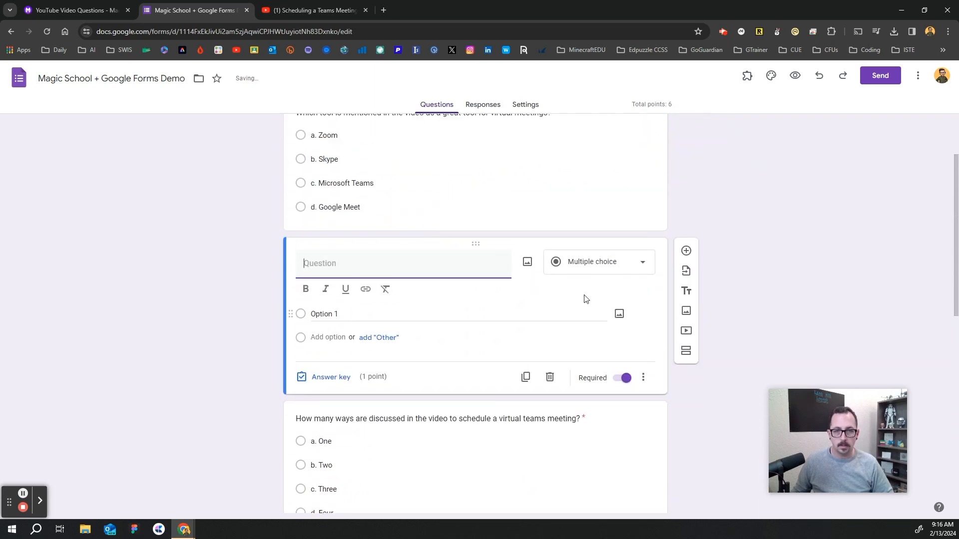
click(598, 262)
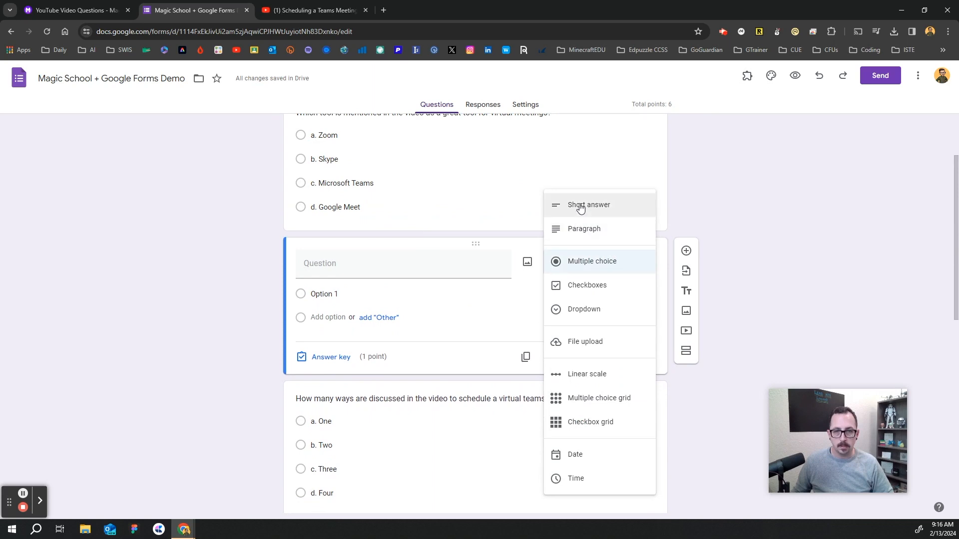
click(584, 229)
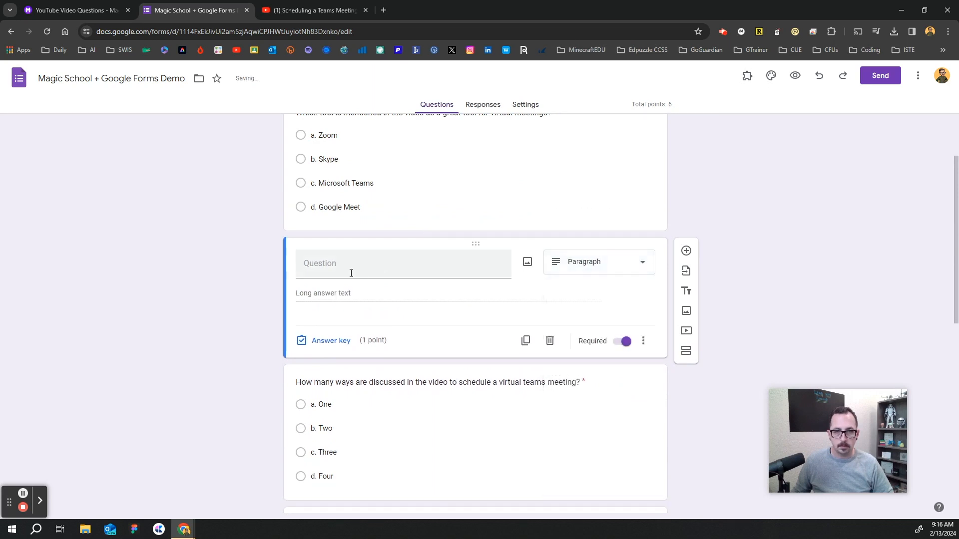
text(Describe the process of creating a calendar event for a Teams meeting using Outlook.)
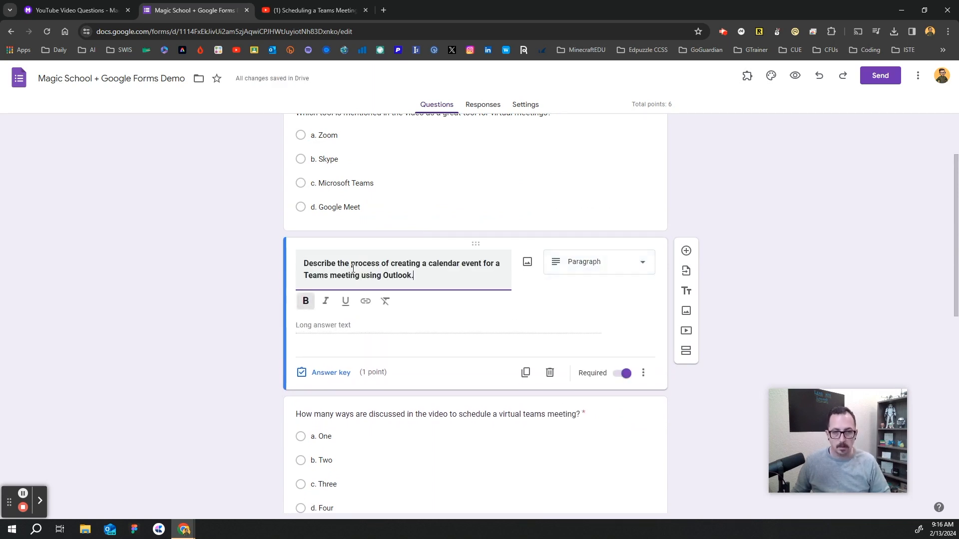
scroll(down, 3)
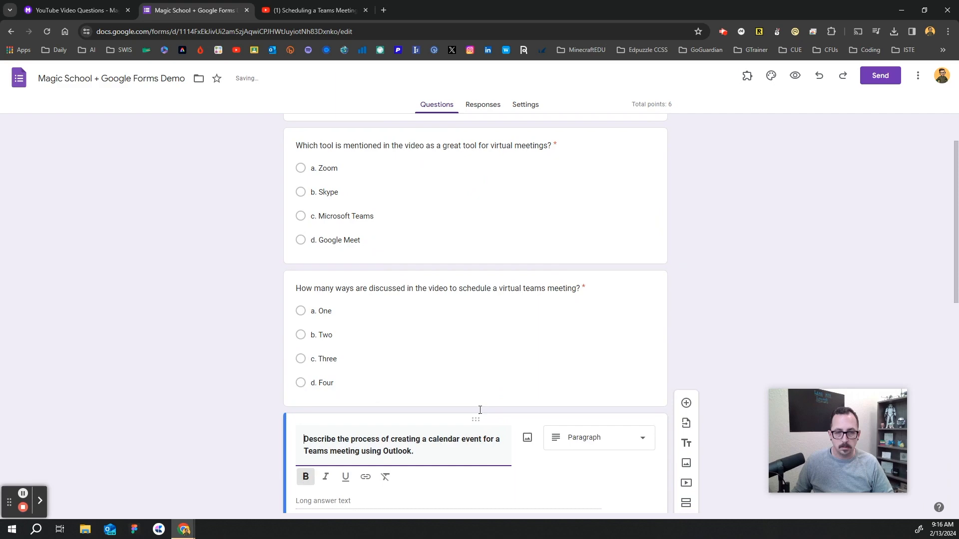
scroll(down, 3)
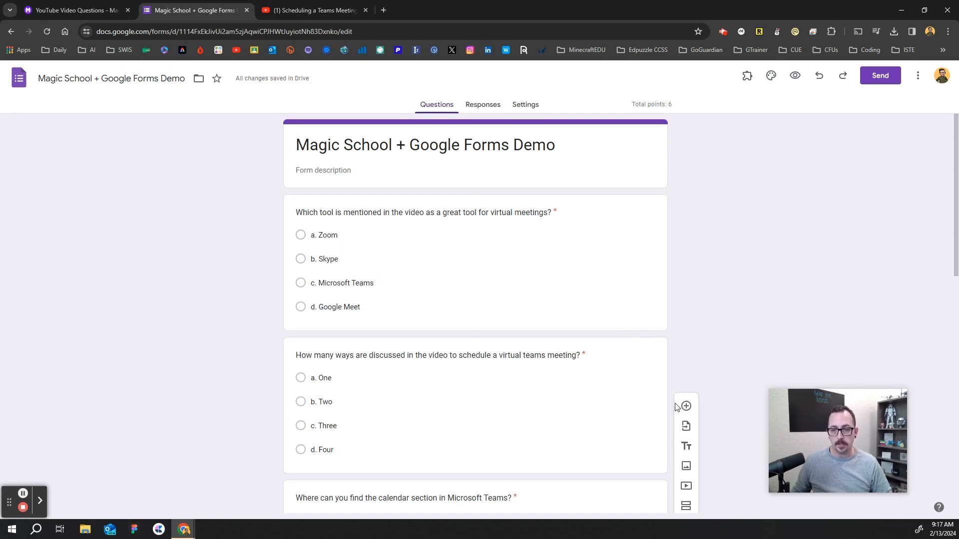
mouse_move(686, 485)
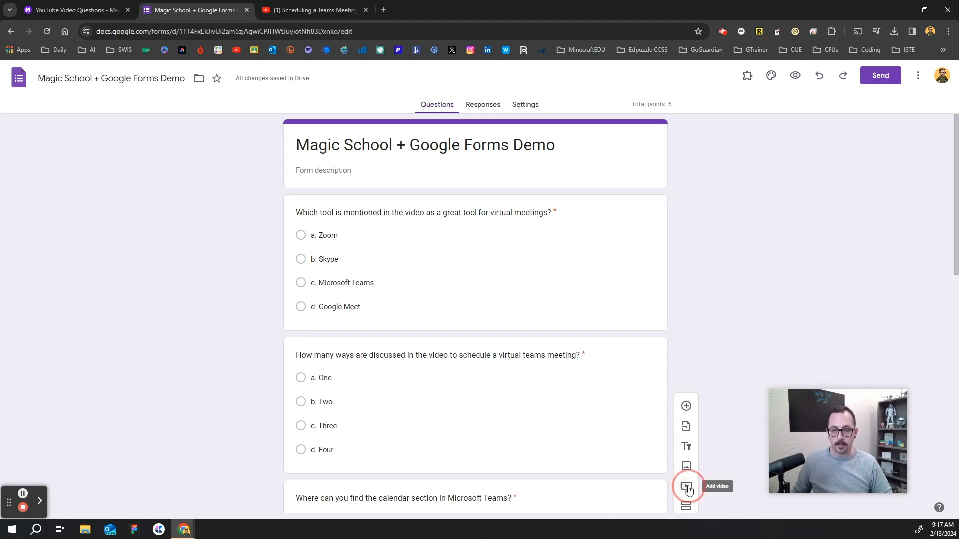
Insert the 'Scheduling a Teams Meeting' video from its youtu.be share link above the first question
click(686, 486)
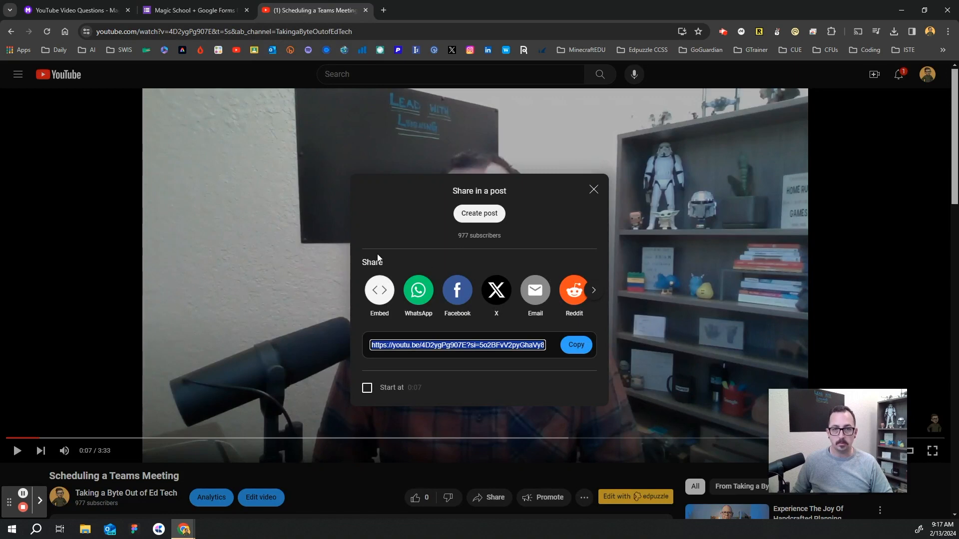
click(575, 345)
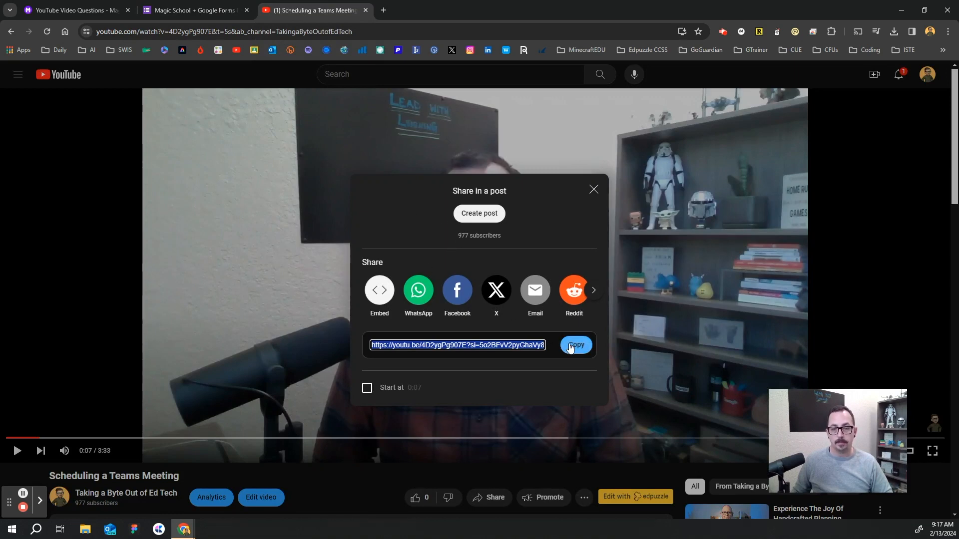
click(193, 10)
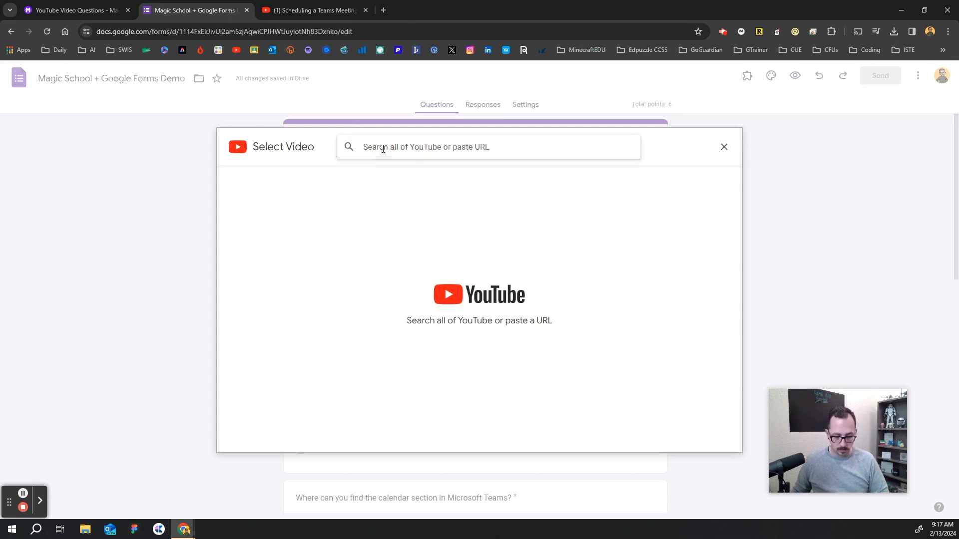
text(https://youtu.be/4D2ygPg907E?si=5o2BFvV2pyGhaVy8)
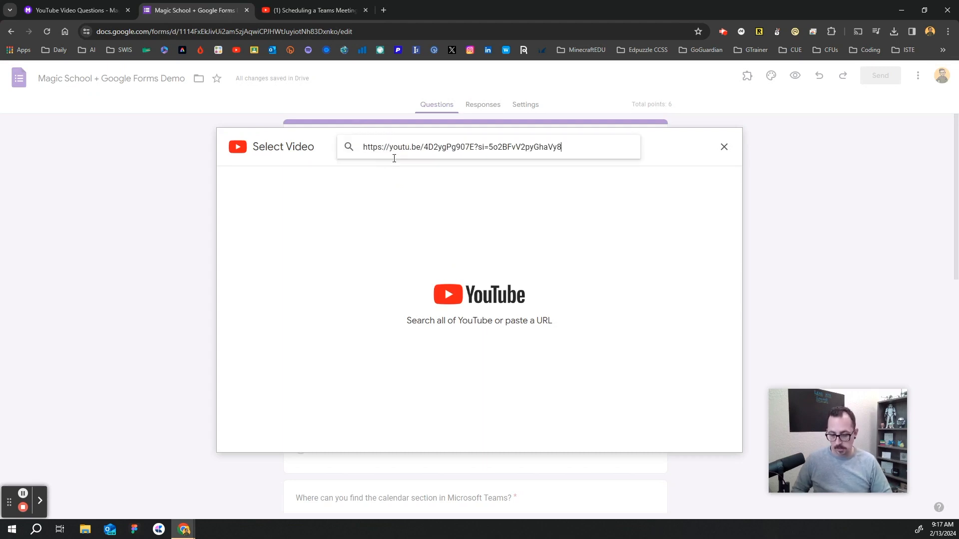
key(enter)
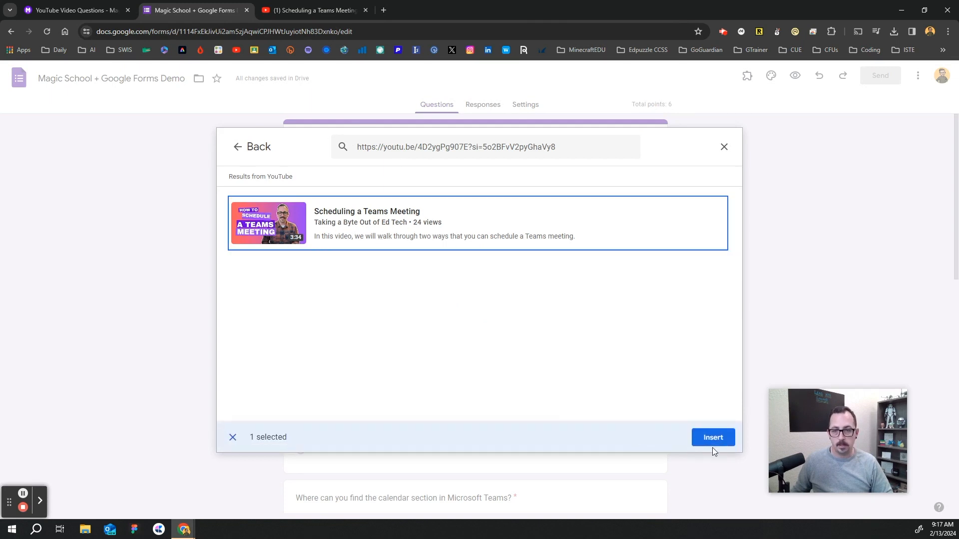
click(713, 438)
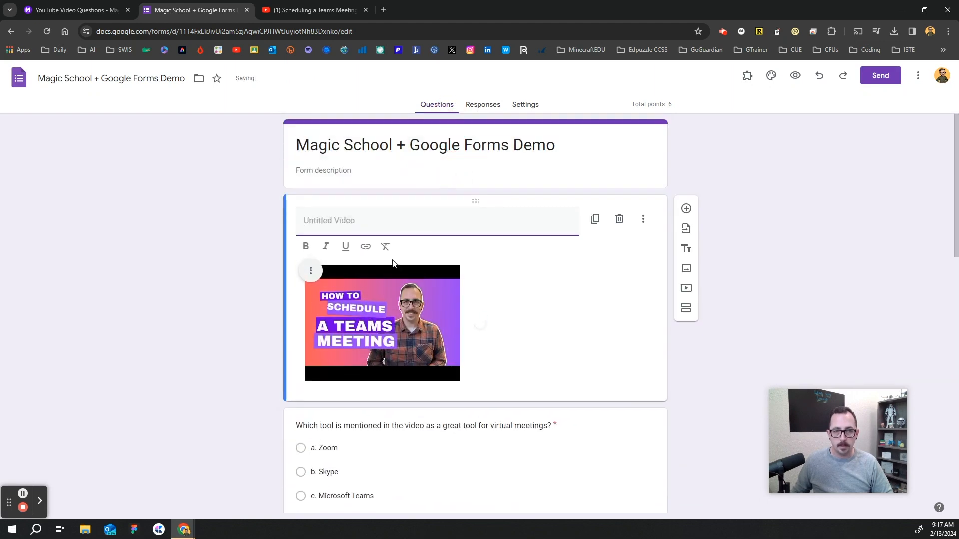
click(310, 270)
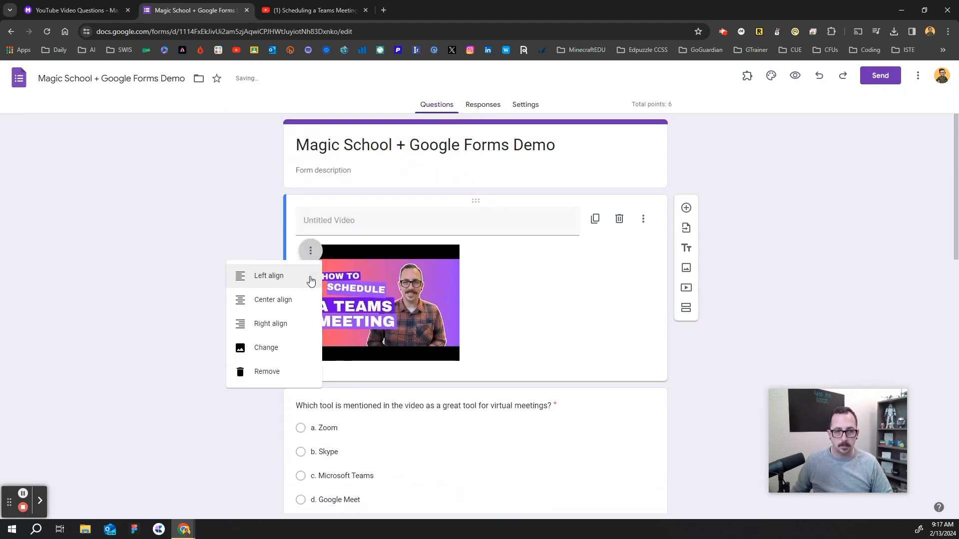
Set the embedded Teams meeting video to Center align
click(272, 300)
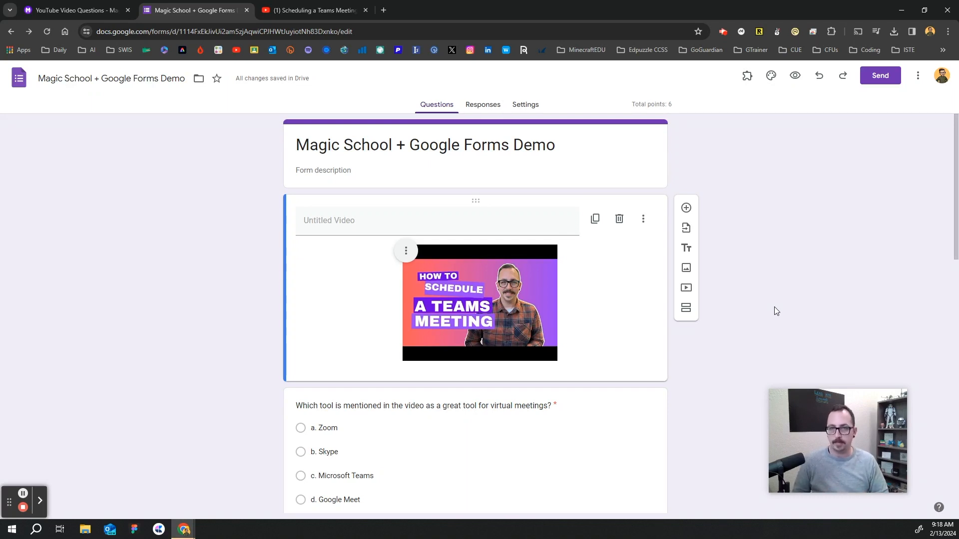
mouse_move(239, 205)
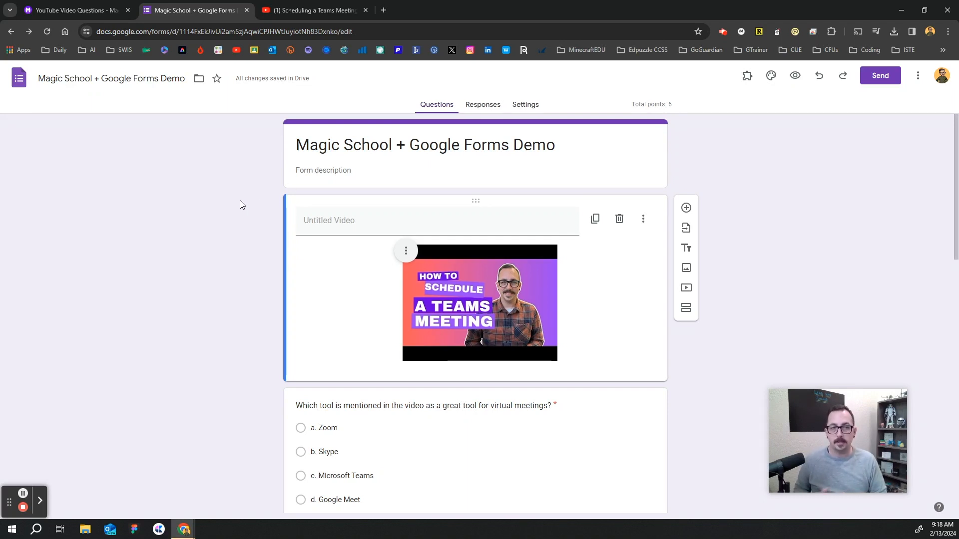